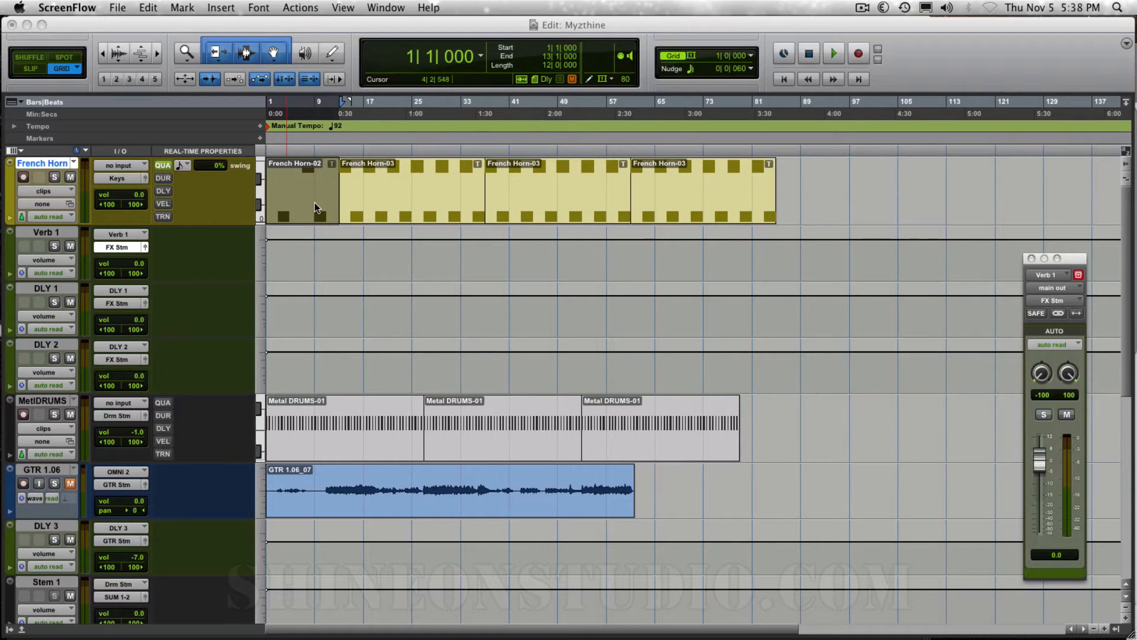
{"action": "mouse_move", "coordinate": [307, 178]}
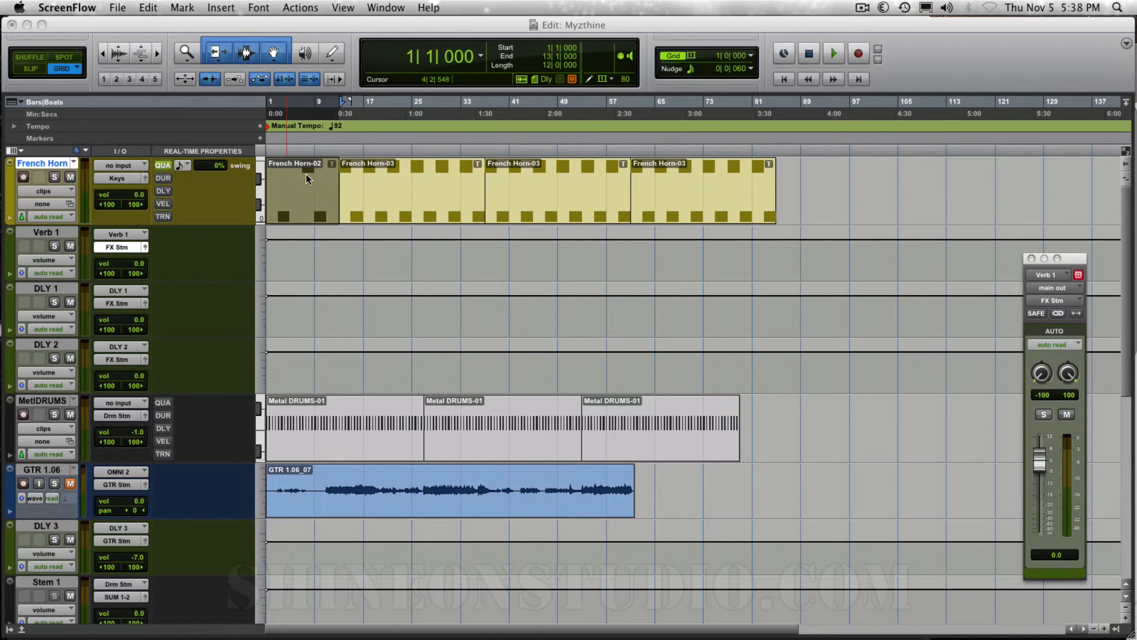
{"action": "mouse_move", "coordinate": [311, 186]}
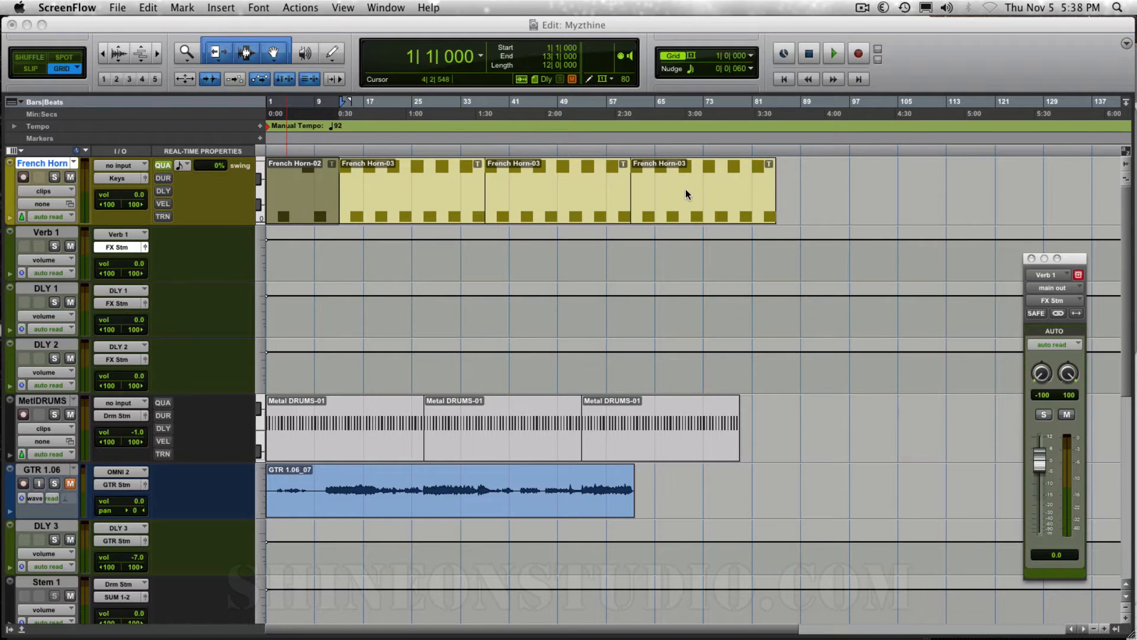
{"action": "mouse_move", "coordinate": [661, 233]}
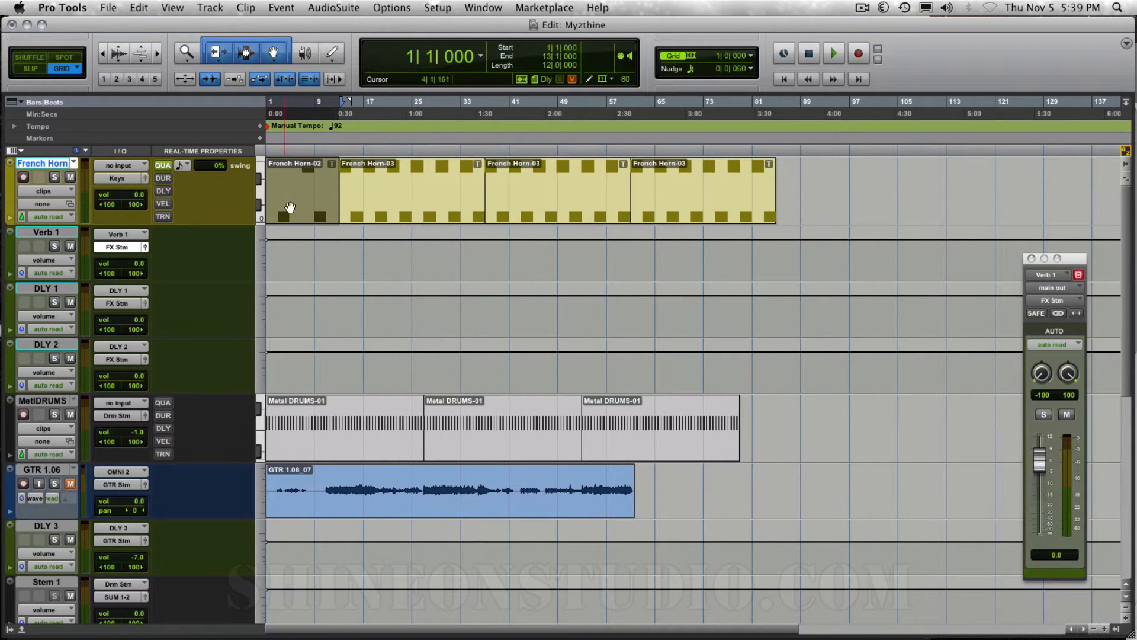
{"action": "mouse_move", "coordinate": [106, 8]}
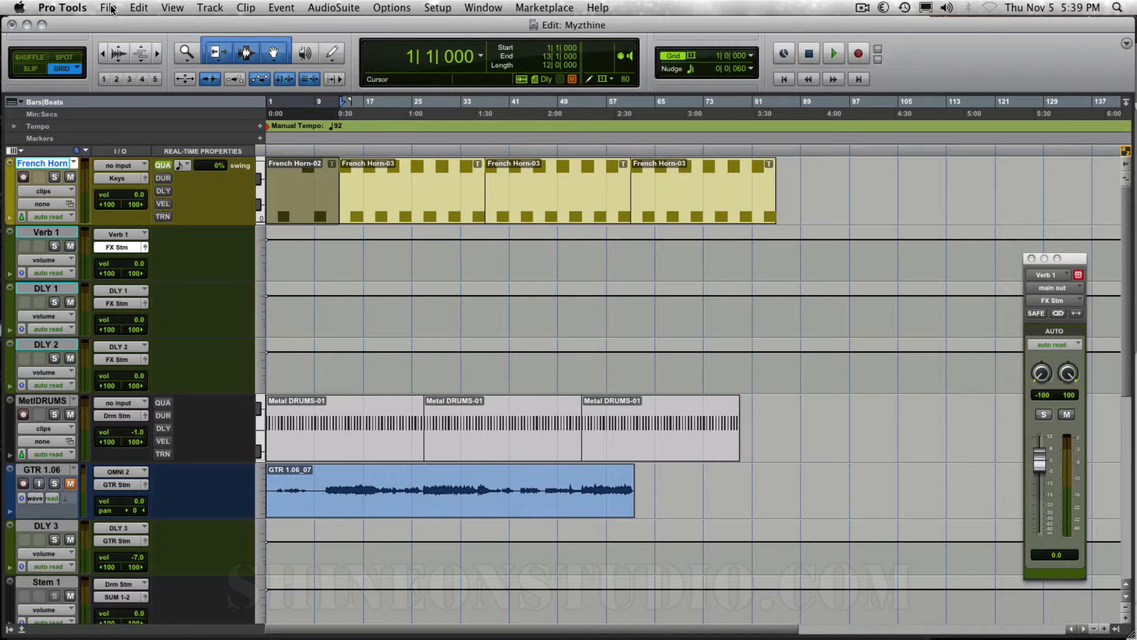
Step: Open the Bounce to Disk dialog from the File menu for the Myzthine mix
{"action": "left_click", "coordinate": [108, 7]}
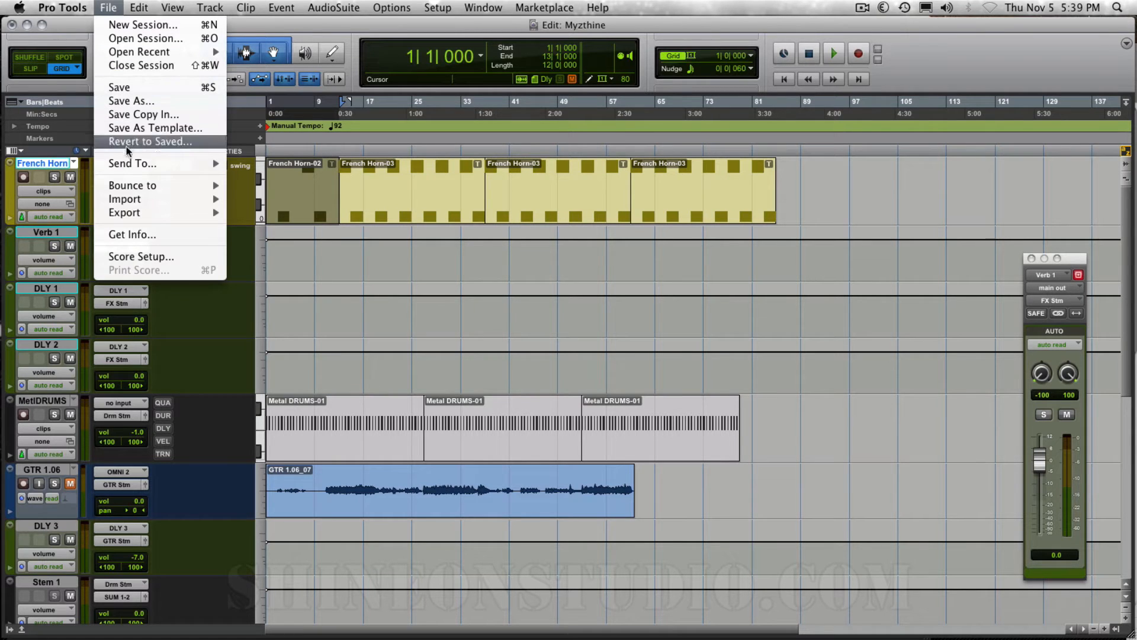
{"action": "mouse_move", "coordinate": [133, 185]}
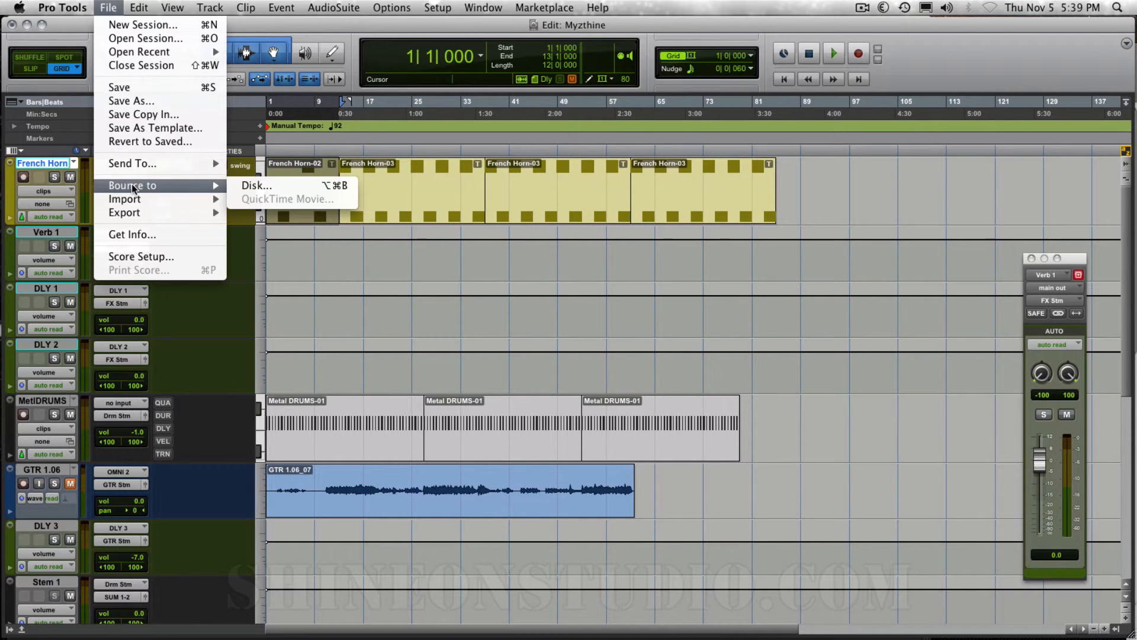
{"action": "mouse_move", "coordinate": [257, 187]}
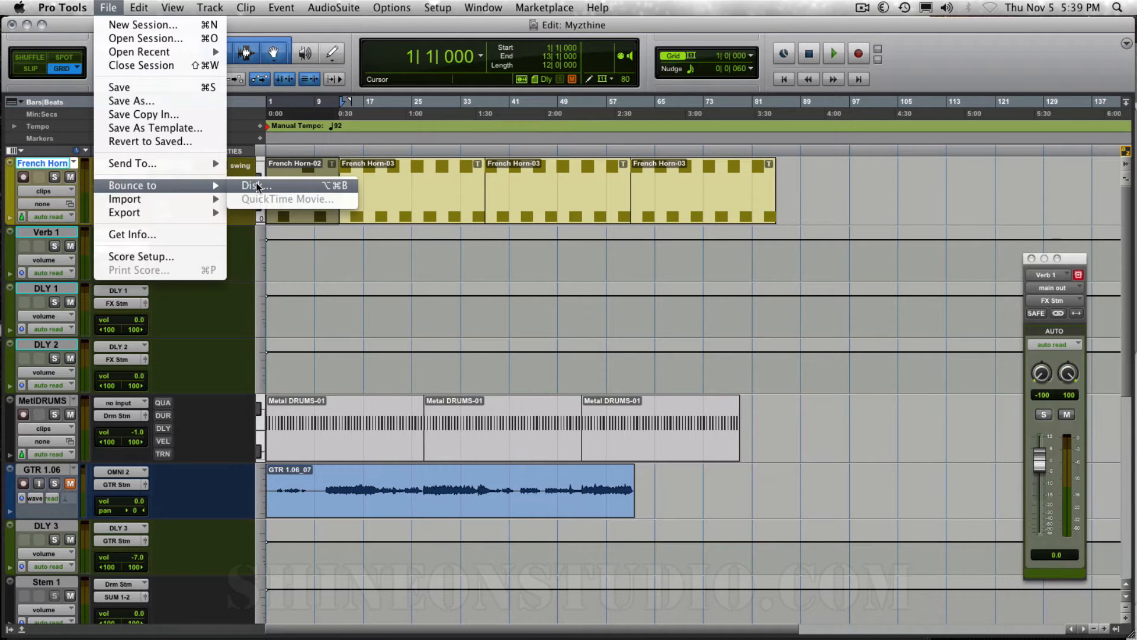
{"action": "left_click", "coordinate": [255, 186]}
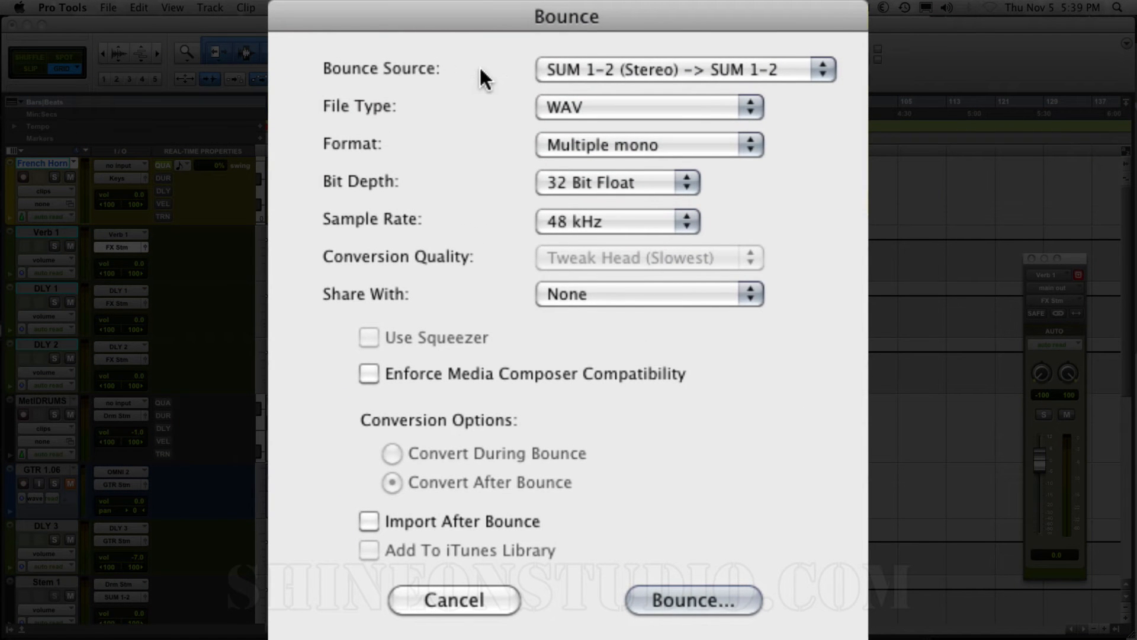
{"action": "mouse_move", "coordinate": [647, 77]}
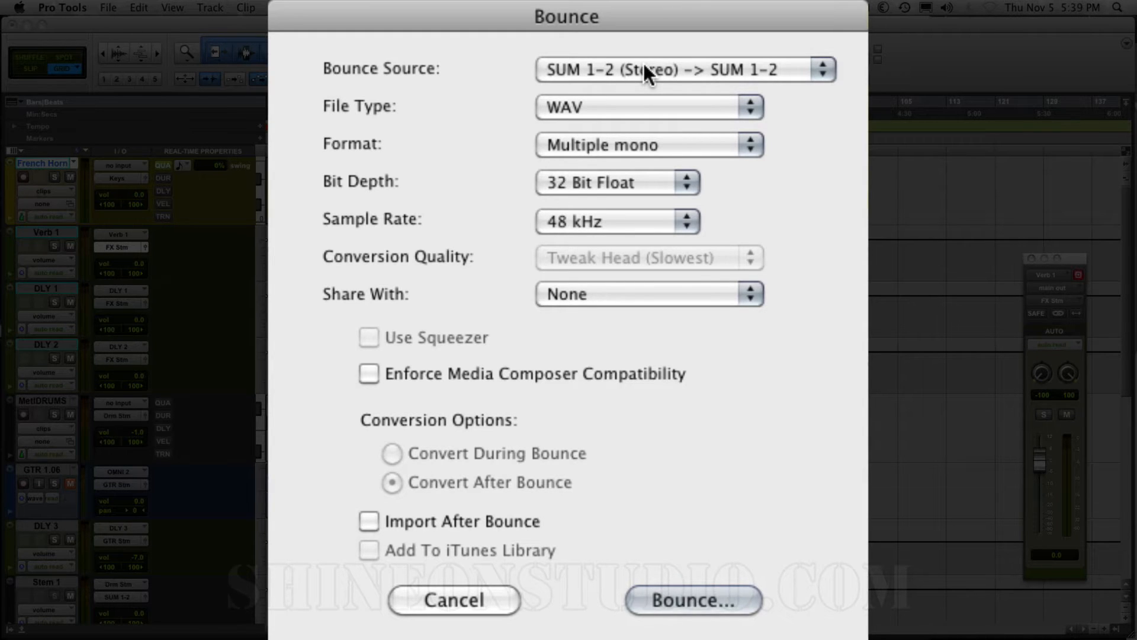
{"action": "mouse_move", "coordinate": [567, 77]}
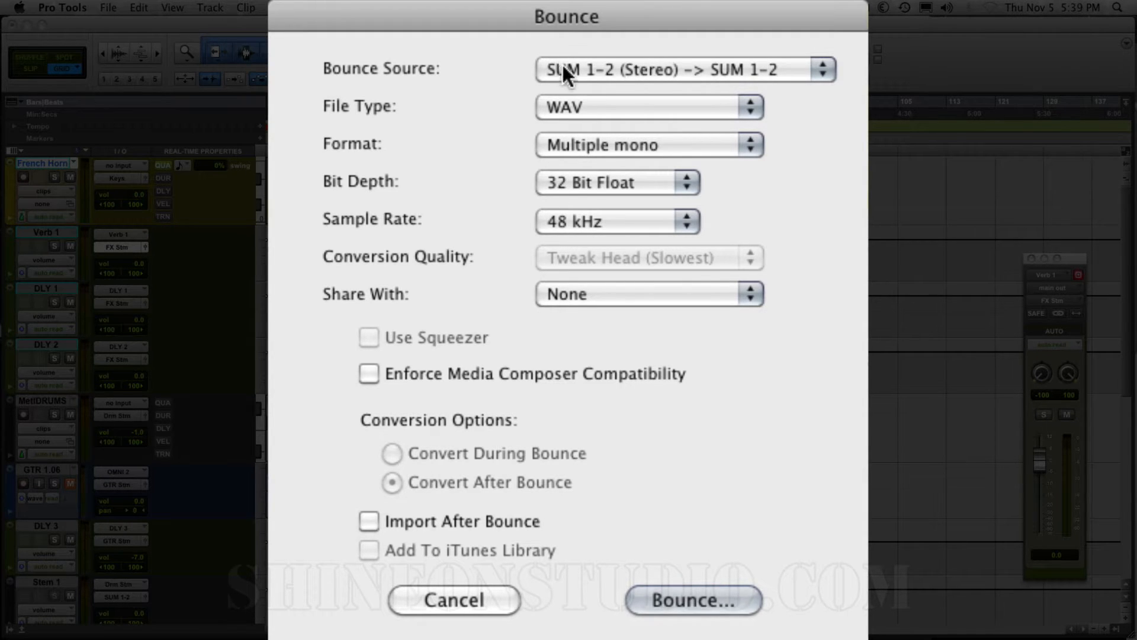
{"action": "mouse_move", "coordinate": [643, 113]}
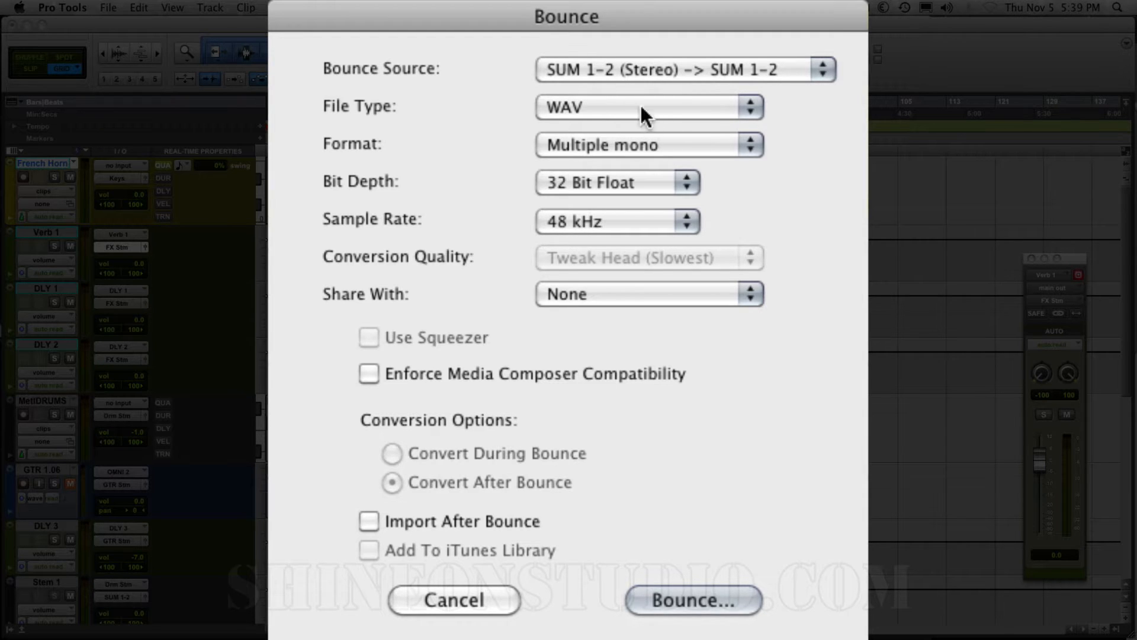
{"action": "mouse_move", "coordinate": [611, 122]}
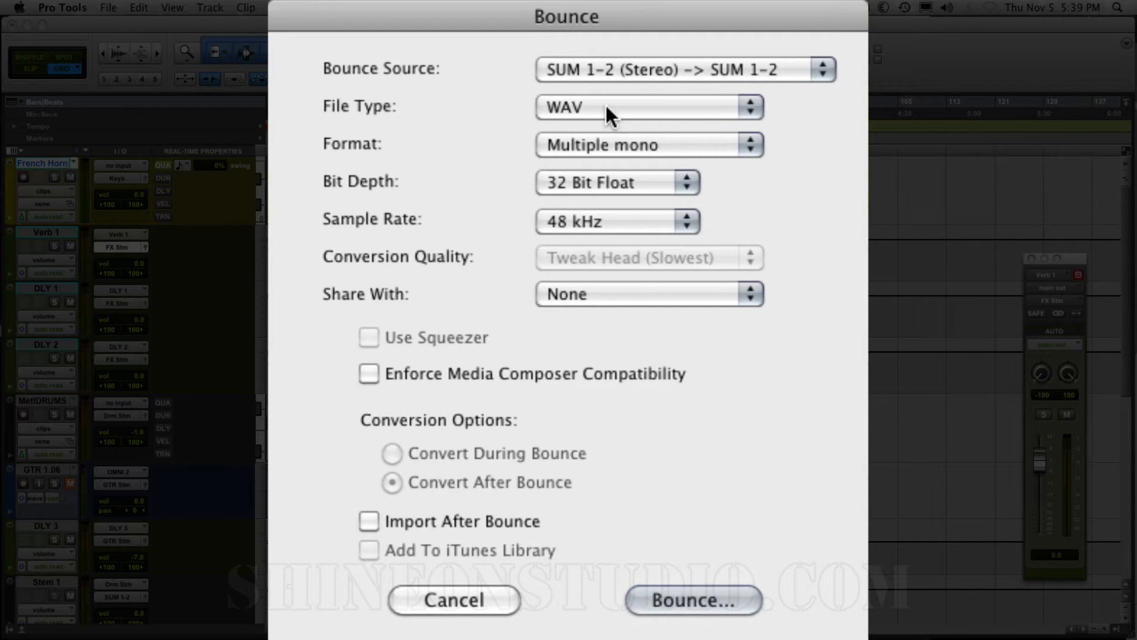
Step: Show the bounce File Type choices (SD II, WAV, AIFF, MP3, QuickTime)
{"action": "left_click", "coordinate": [648, 108]}
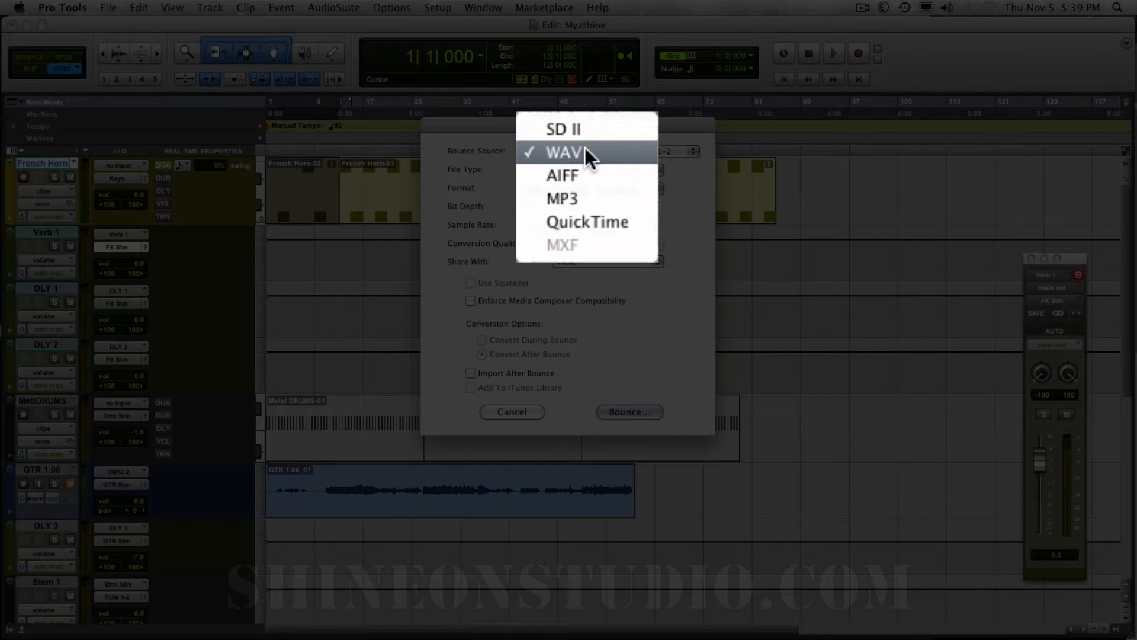
{"action": "mouse_move", "coordinate": [595, 196]}
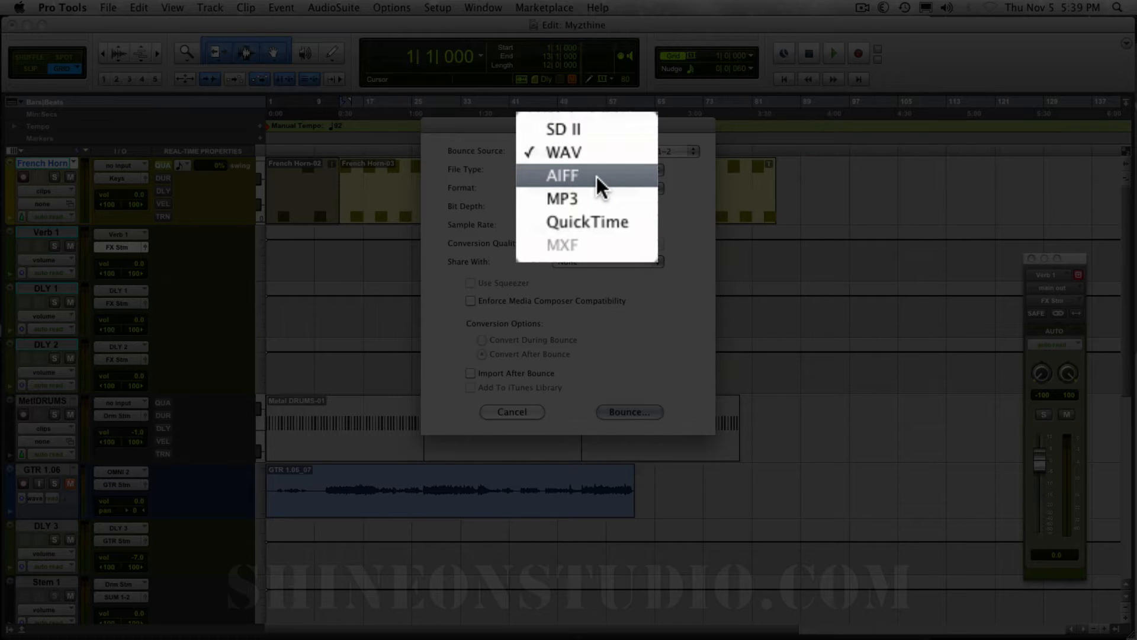
{"action": "mouse_move", "coordinate": [596, 200]}
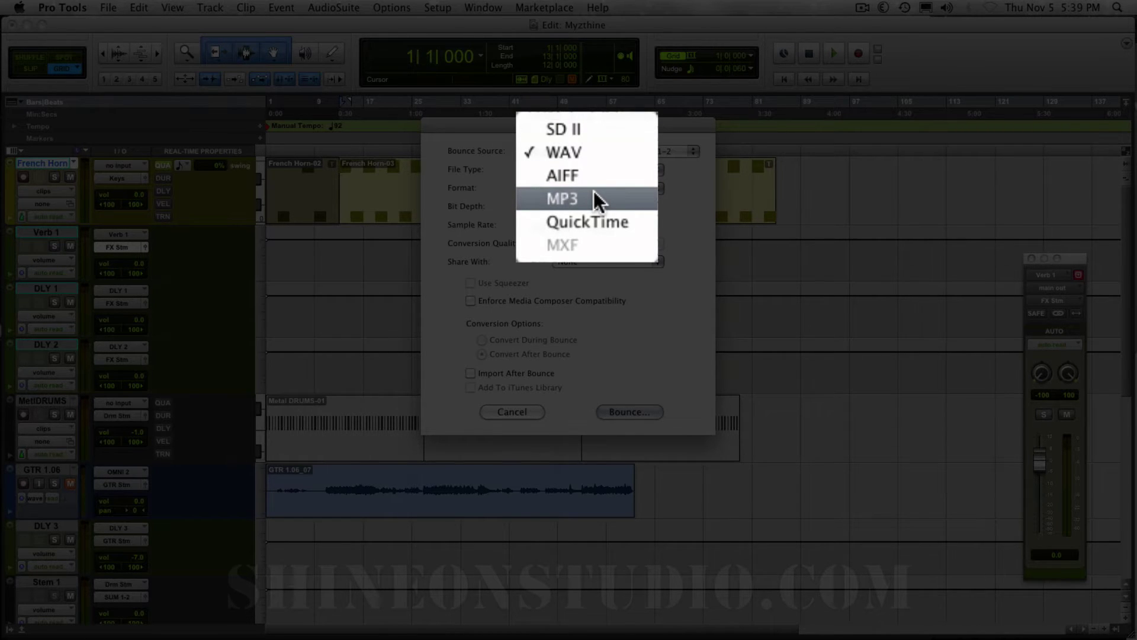
{"action": "mouse_move", "coordinate": [596, 190]}
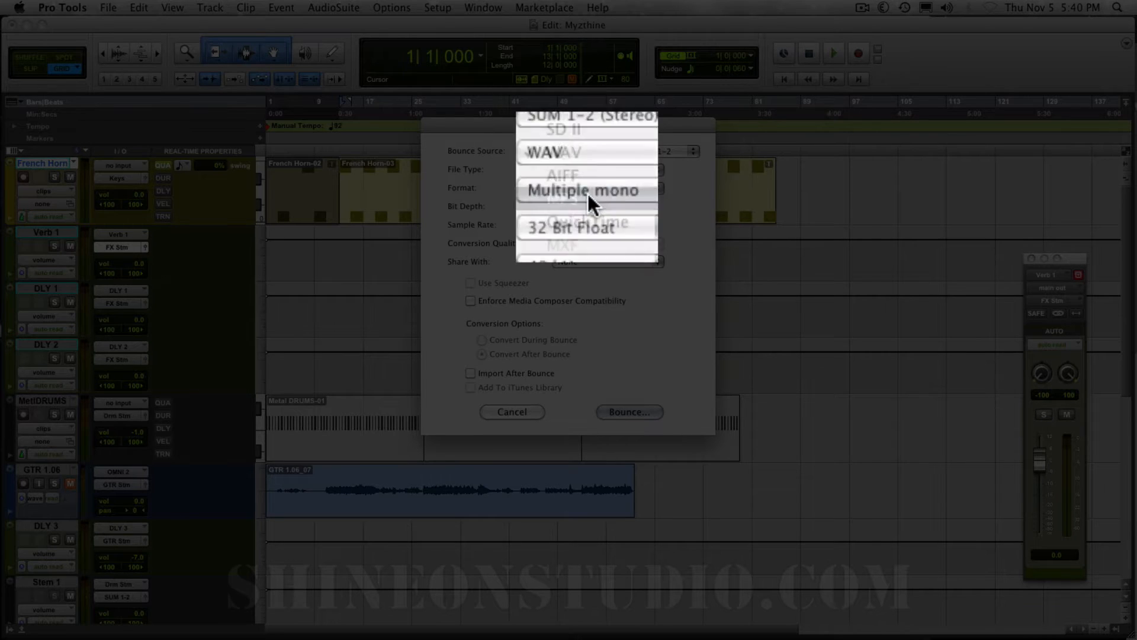
Step: Set the bounce to MP3, interleaved format, at 44.1 kHz sample rate
{"action": "left_click", "coordinate": [587, 172]}
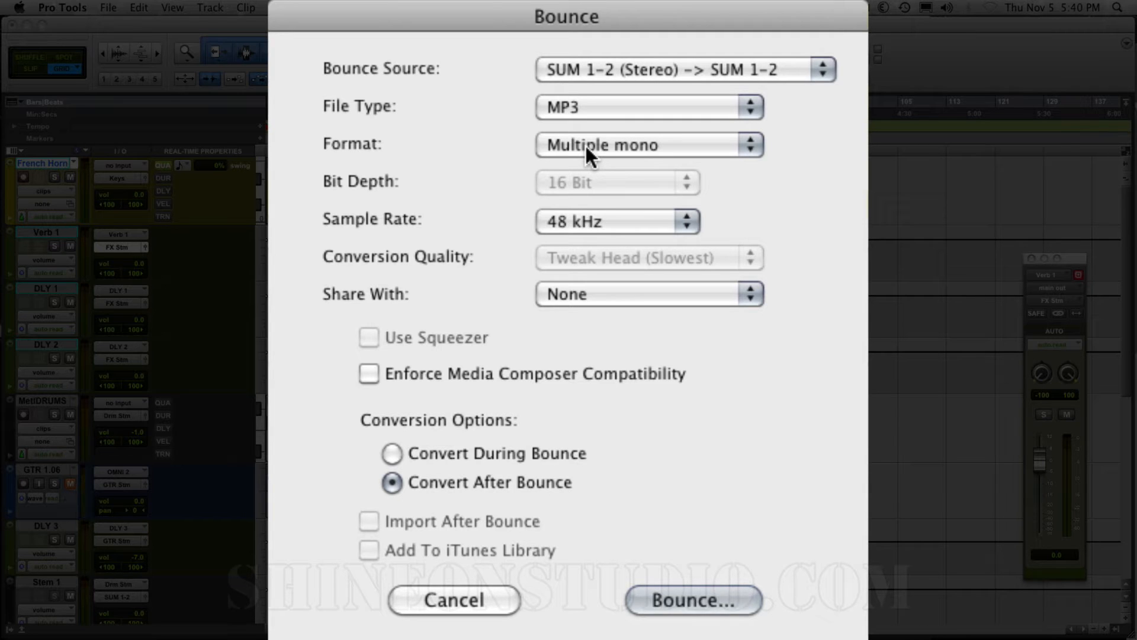
{"action": "left_click", "coordinate": [649, 145]}
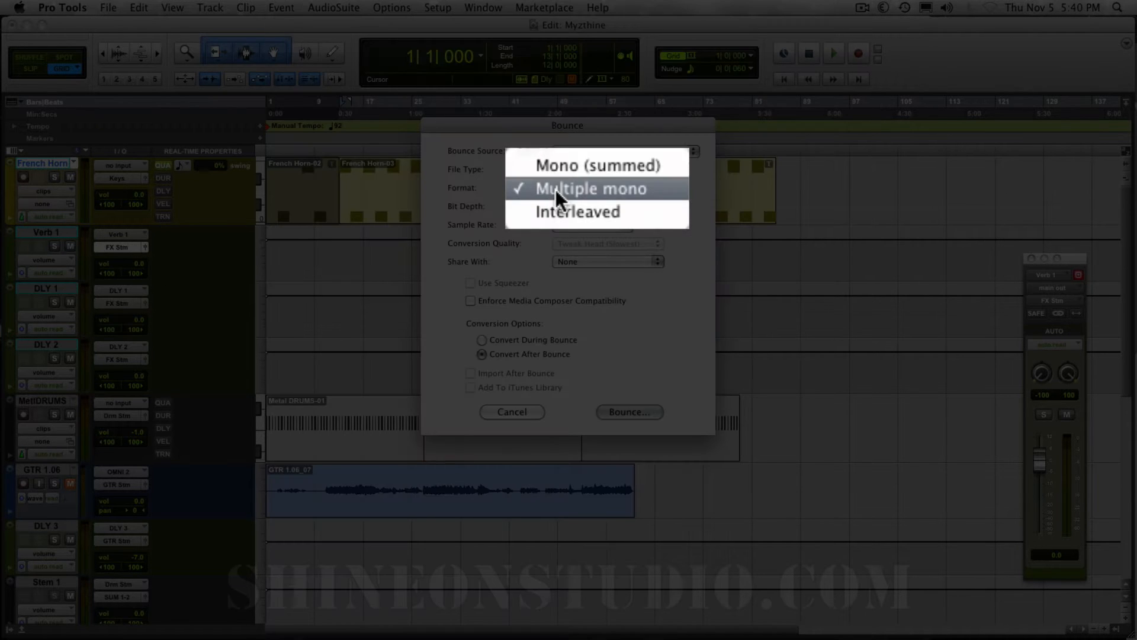
{"action": "mouse_move", "coordinate": [576, 222]}
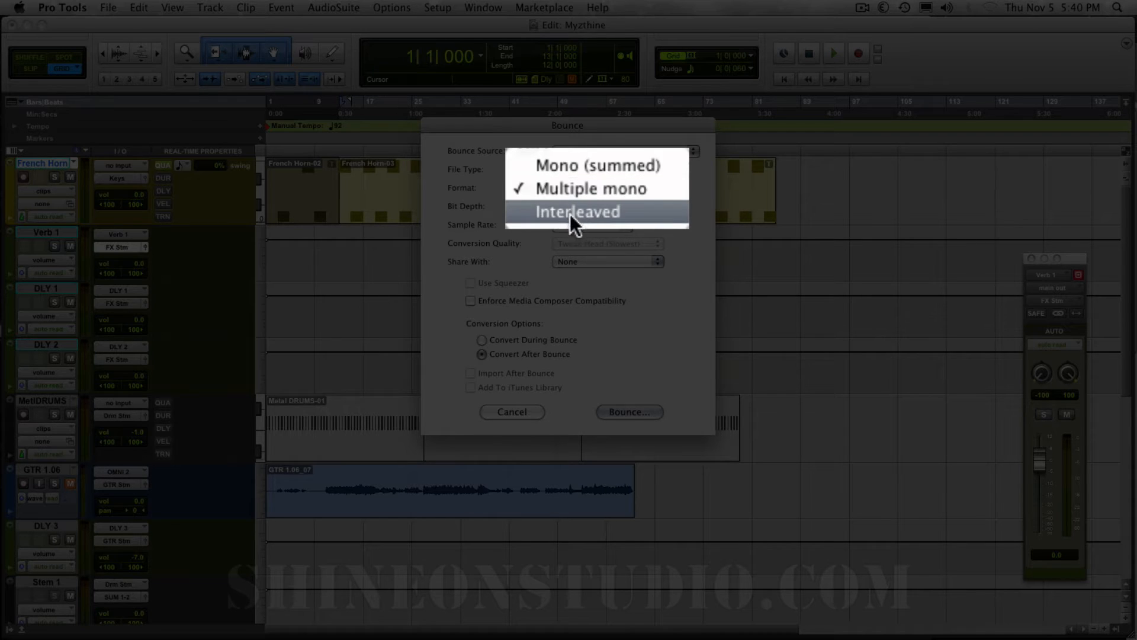
{"action": "left_click", "coordinate": [578, 212]}
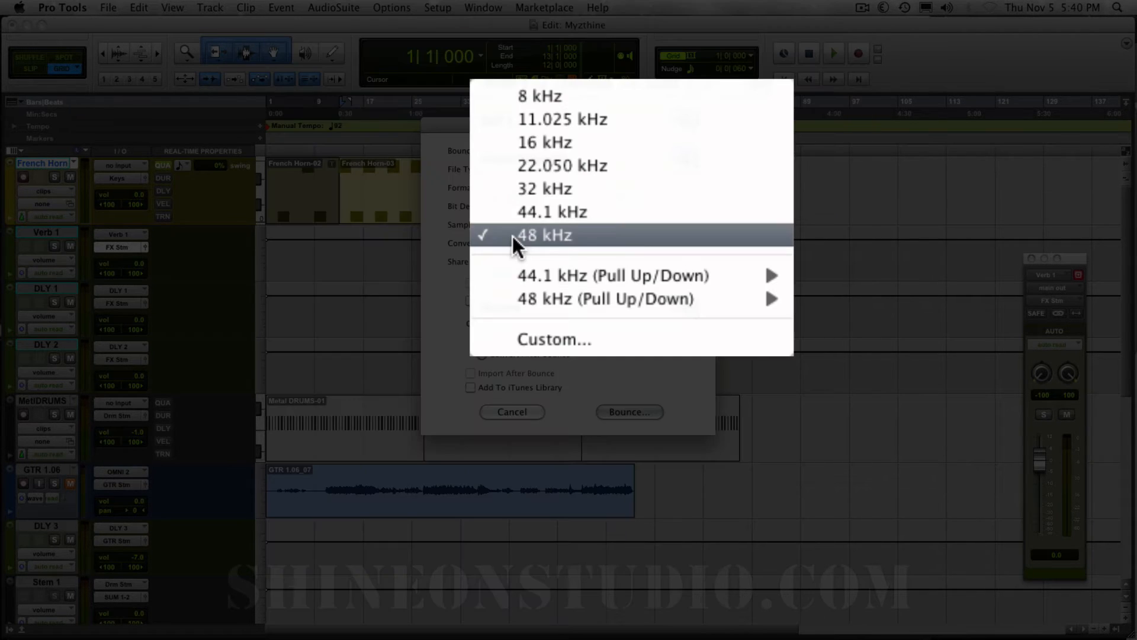
{"action": "mouse_move", "coordinate": [607, 217]}
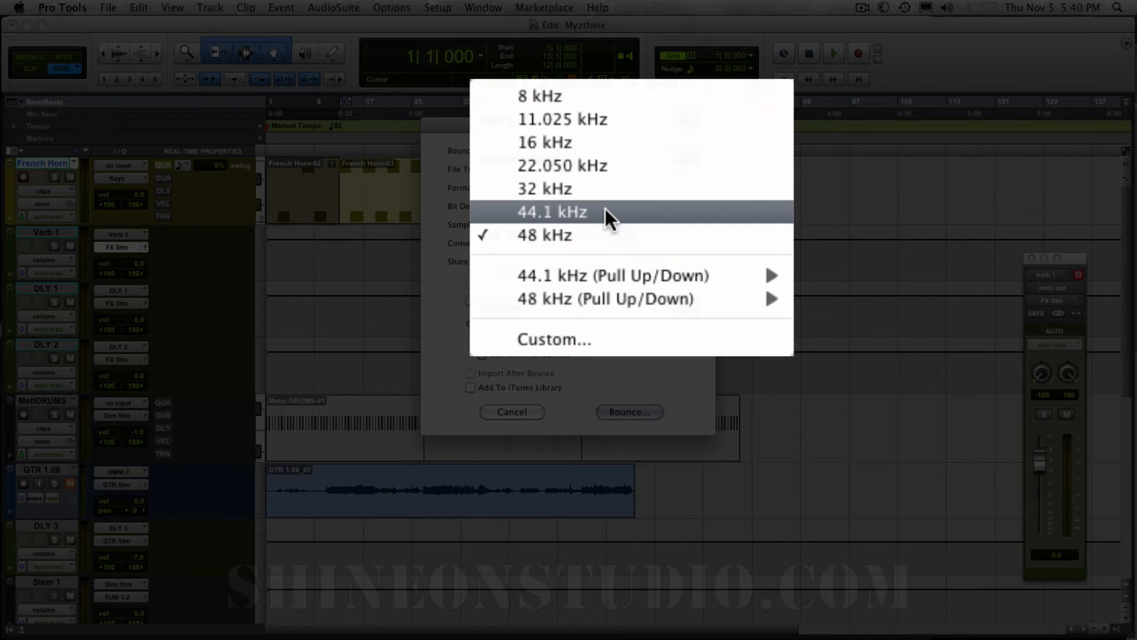
{"action": "left_click", "coordinate": [551, 212]}
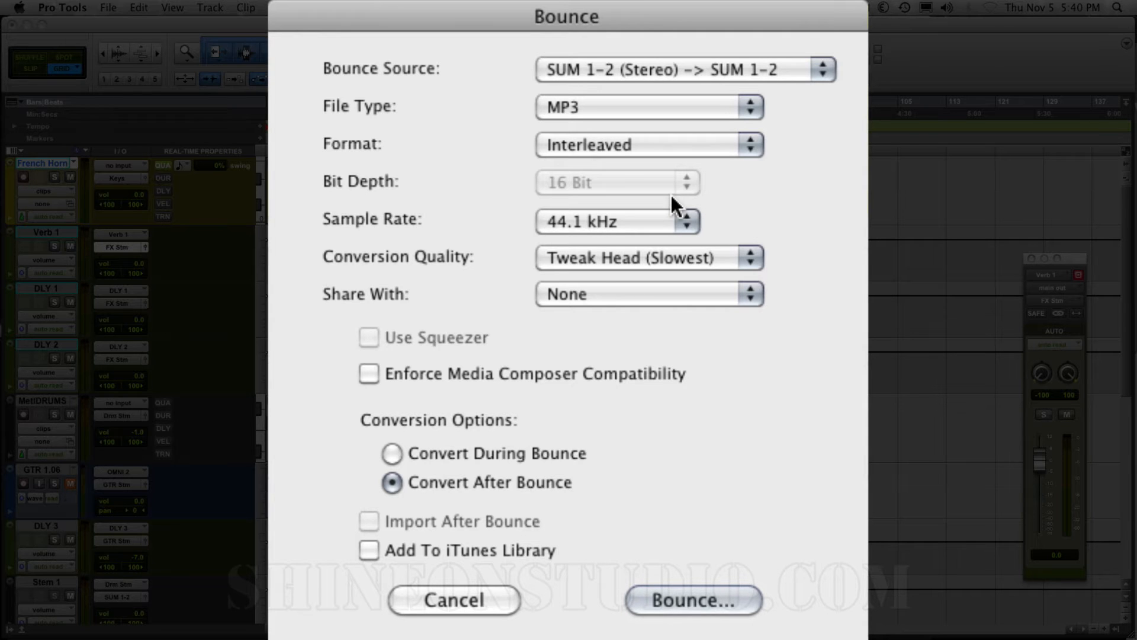
{"action": "left_click", "coordinate": [650, 294]}
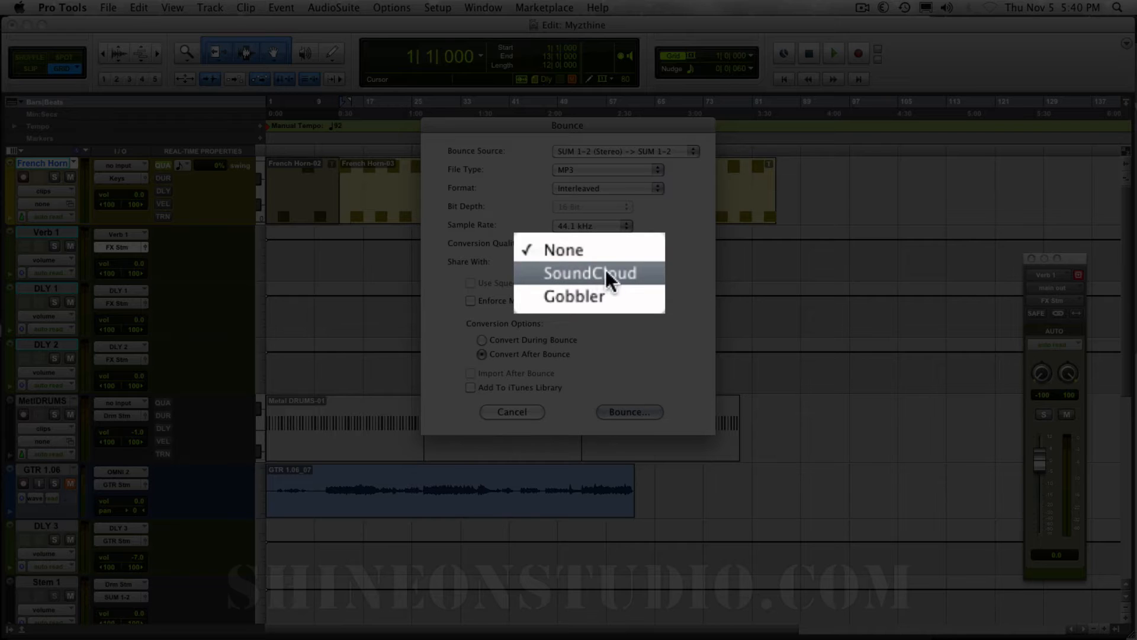
{"action": "mouse_move", "coordinate": [587, 285]}
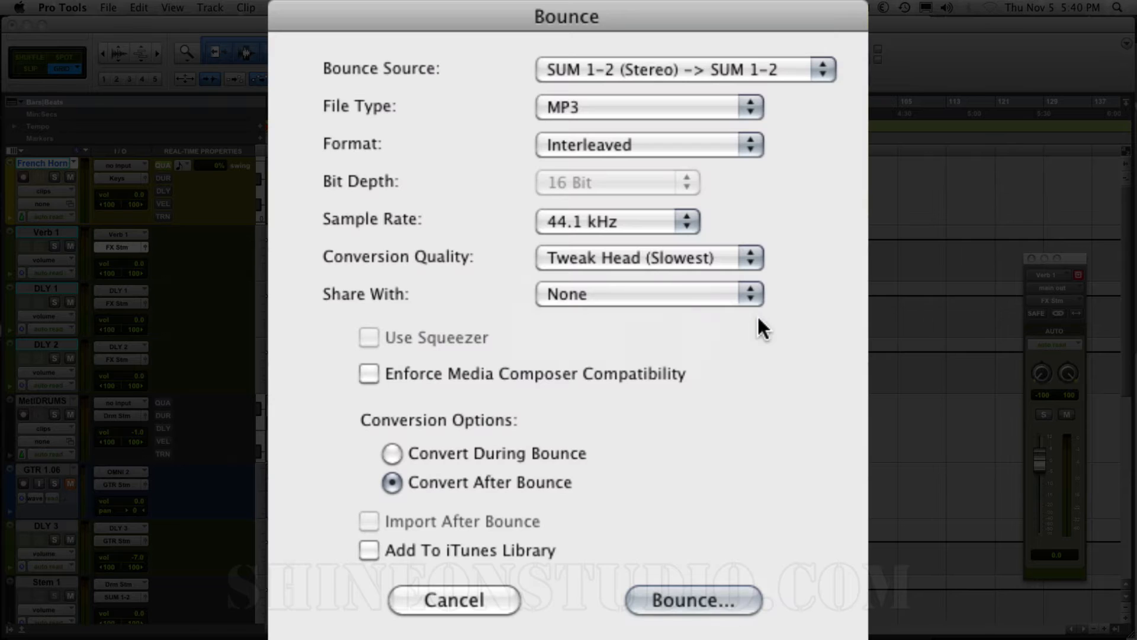
{"action": "mouse_move", "coordinate": [593, 311]}
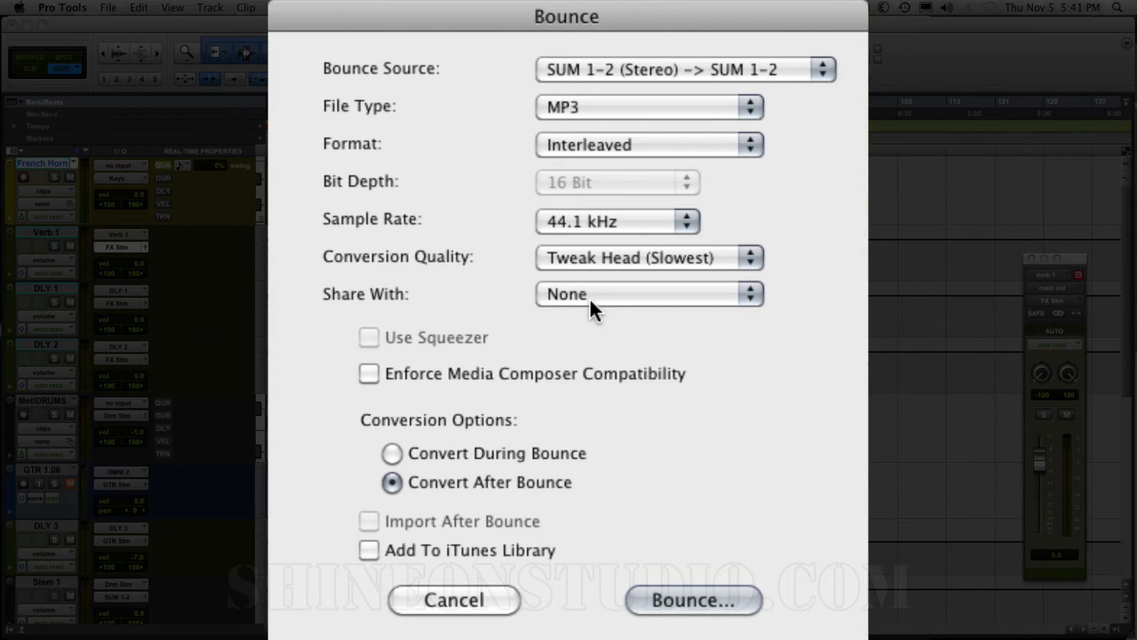
{"action": "mouse_move", "coordinate": [388, 449]}
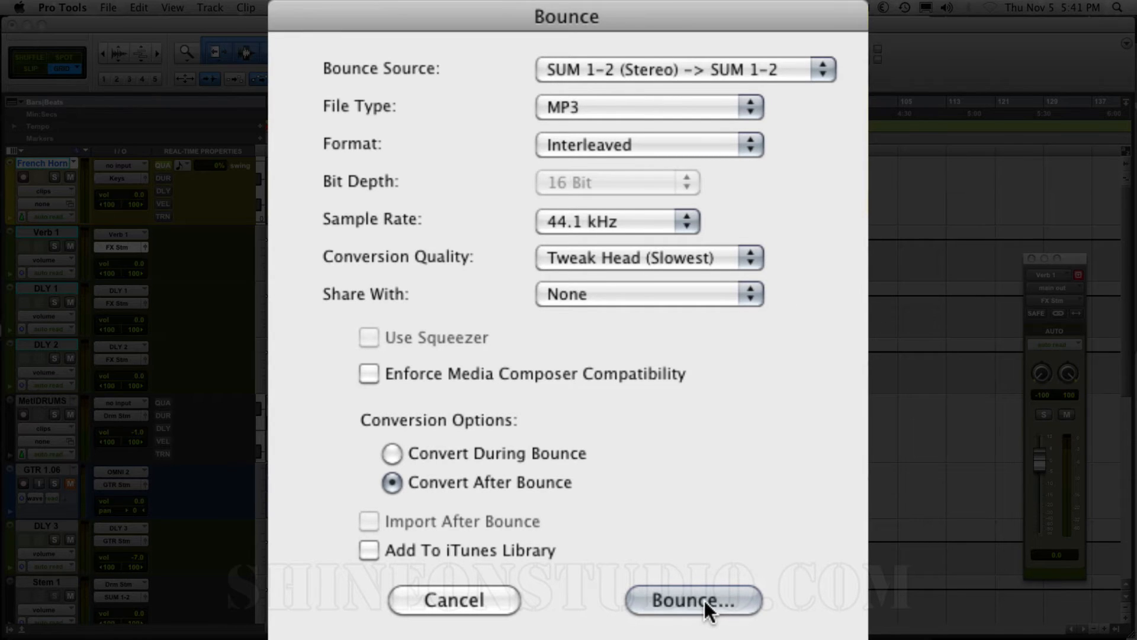
Step: Enter ID3 tags: title Myzthine, artist David Hughes, album Shine On Studio
{"action": "left_click", "coordinate": [698, 601]}
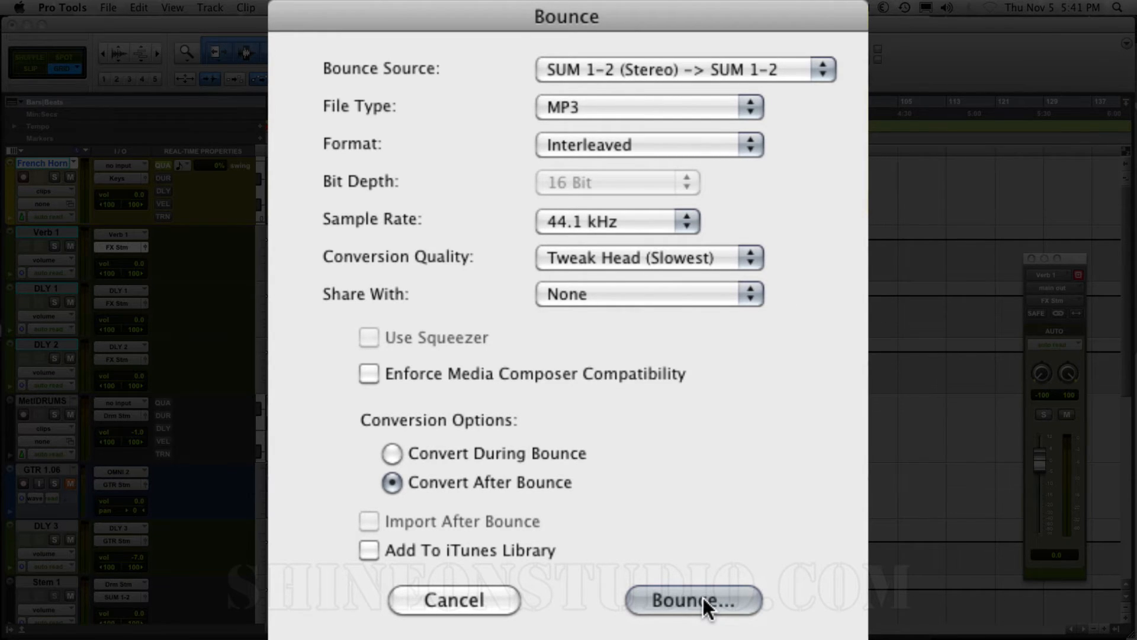
{"action": "left_click", "coordinate": [696, 600]}
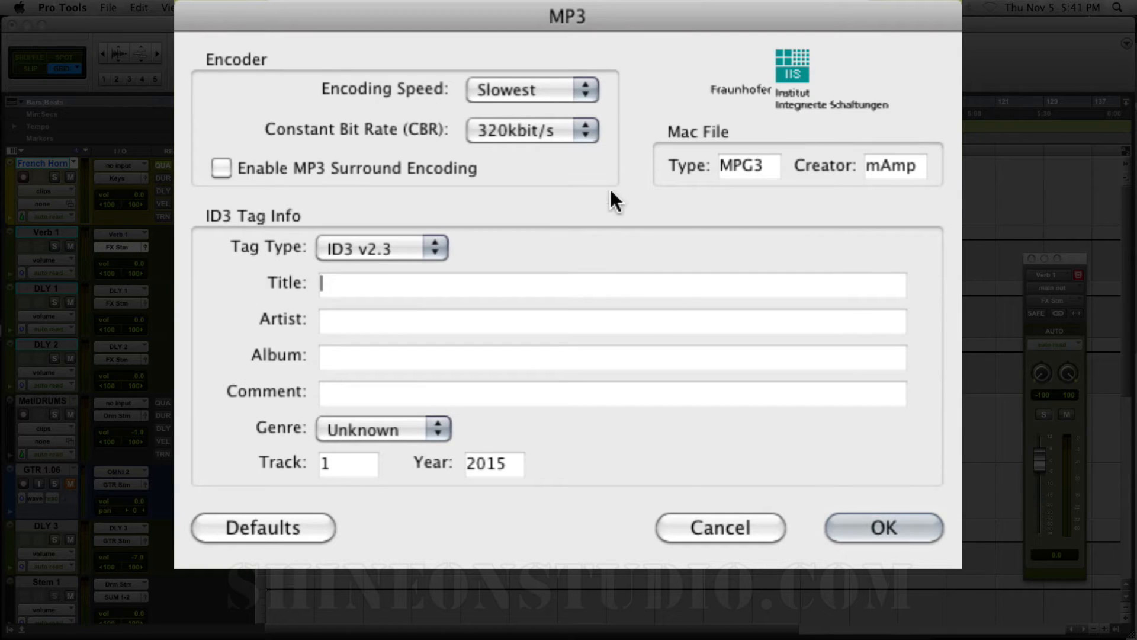
{"action": "mouse_move", "coordinate": [360, 201]}
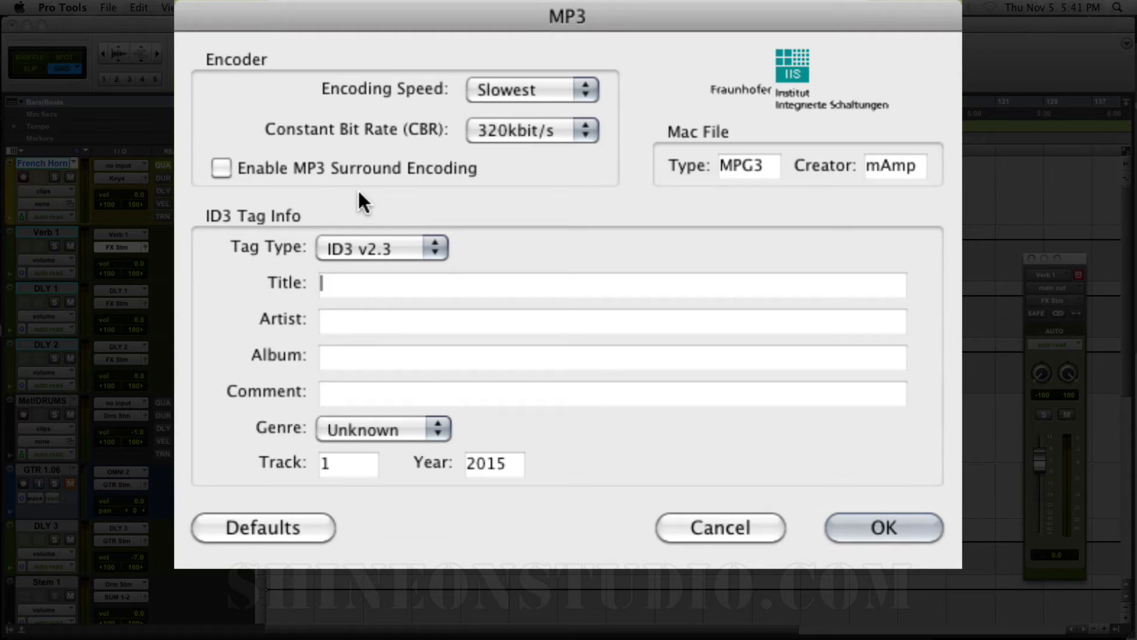
{"action": "type", "text": "My"}
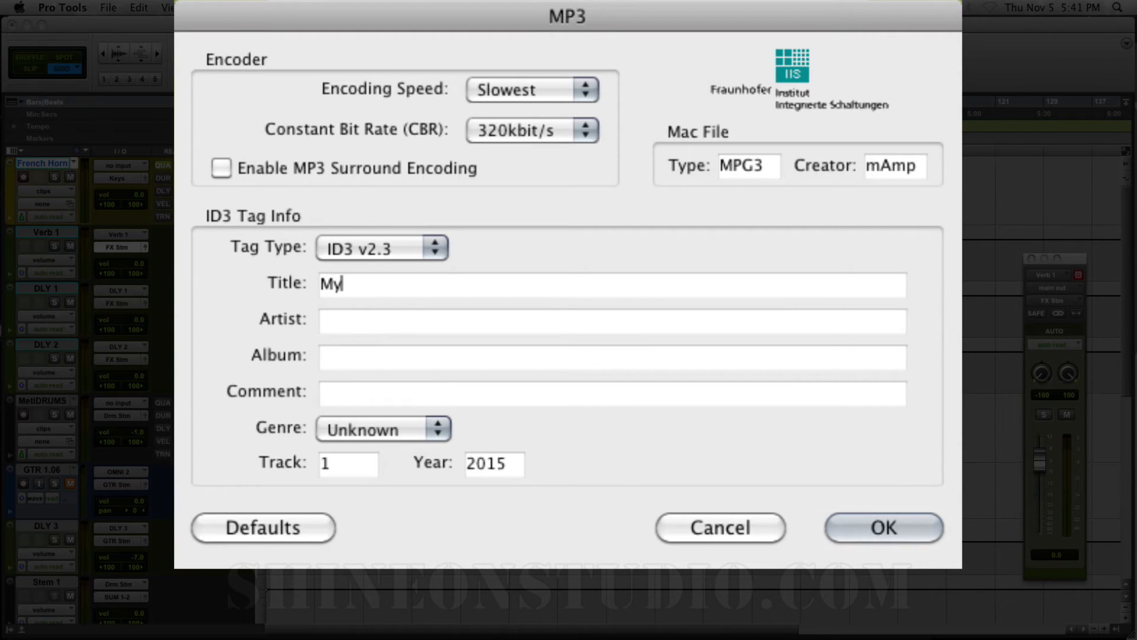
{"action": "type", "text": "zthine"}
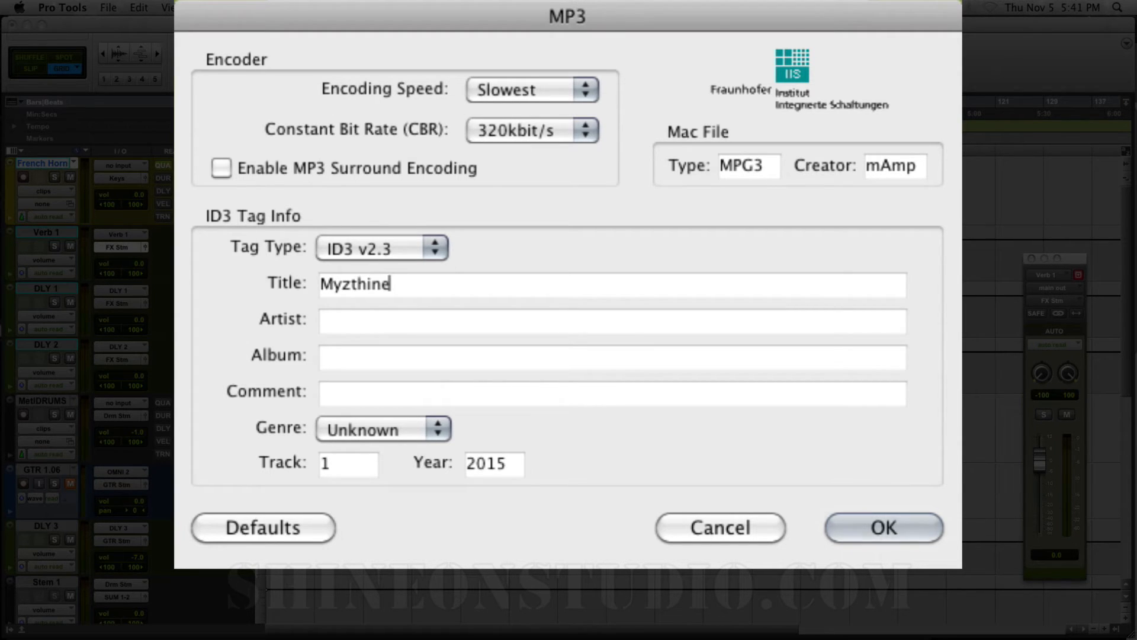
{"action": "type", "text": "David"}
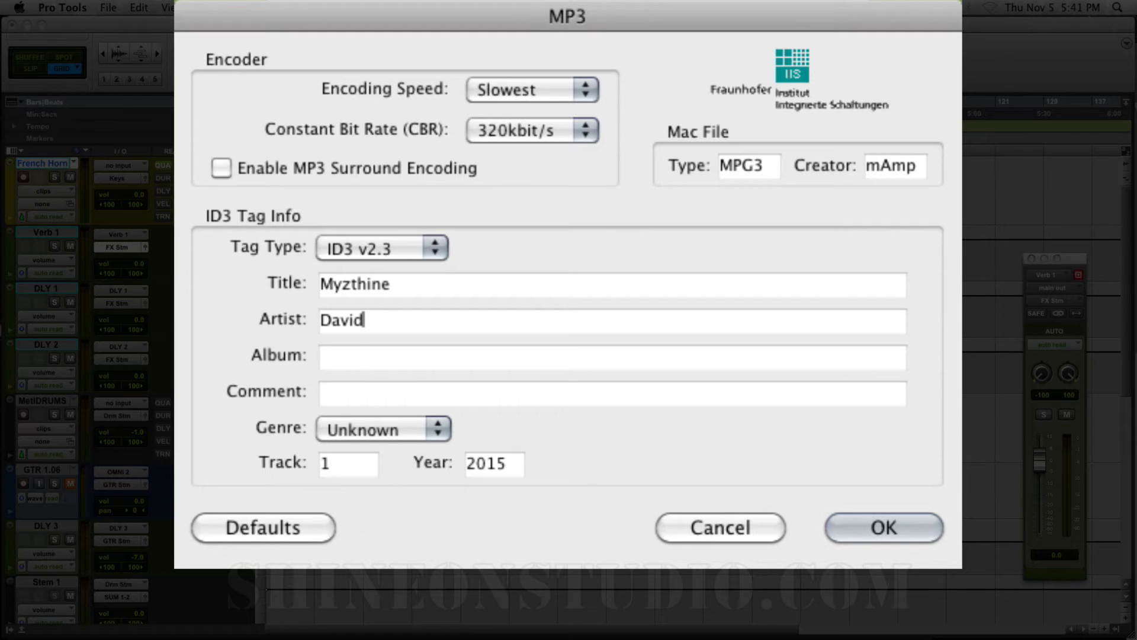
{"action": "type", "text": "Hughes"}
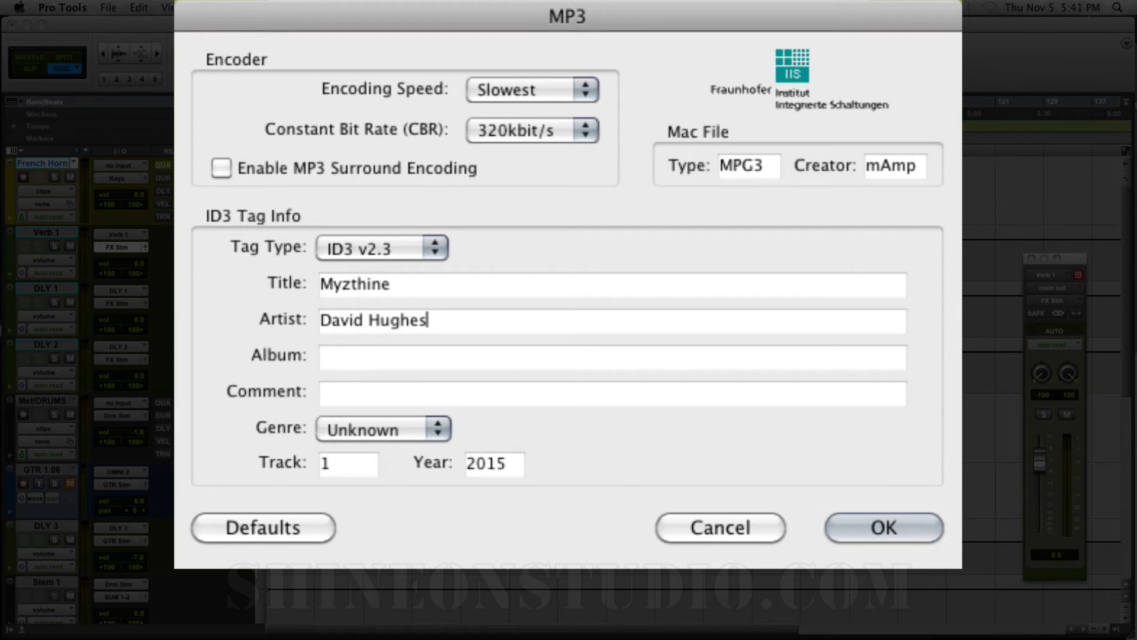
{"action": "type", "text": "Shine"}
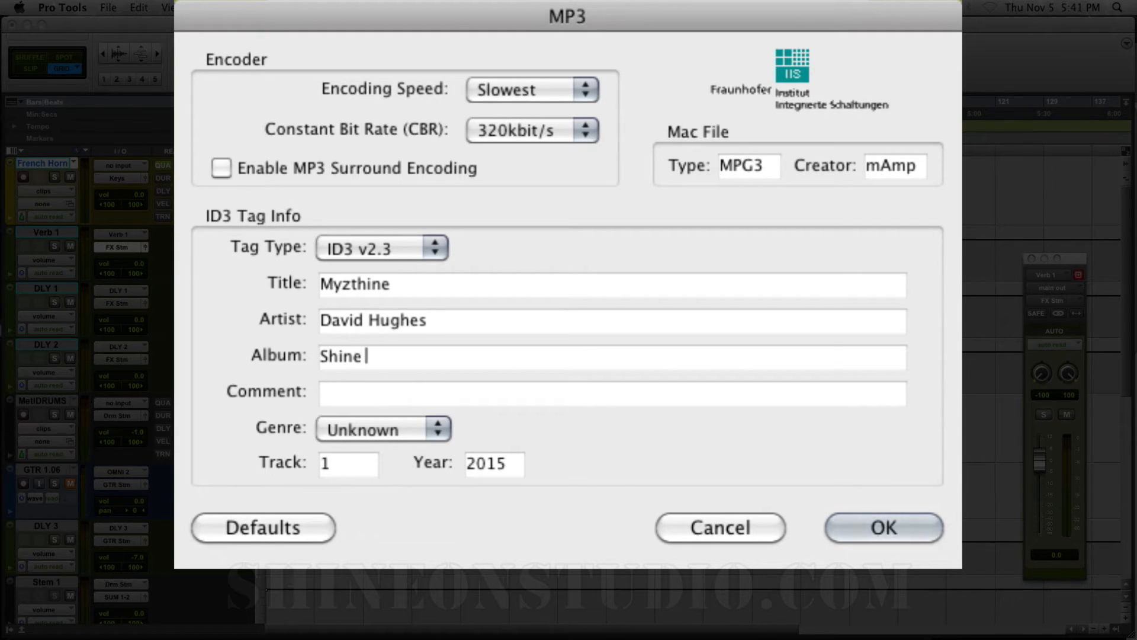
{"action": "type", "text": "On Studio"}
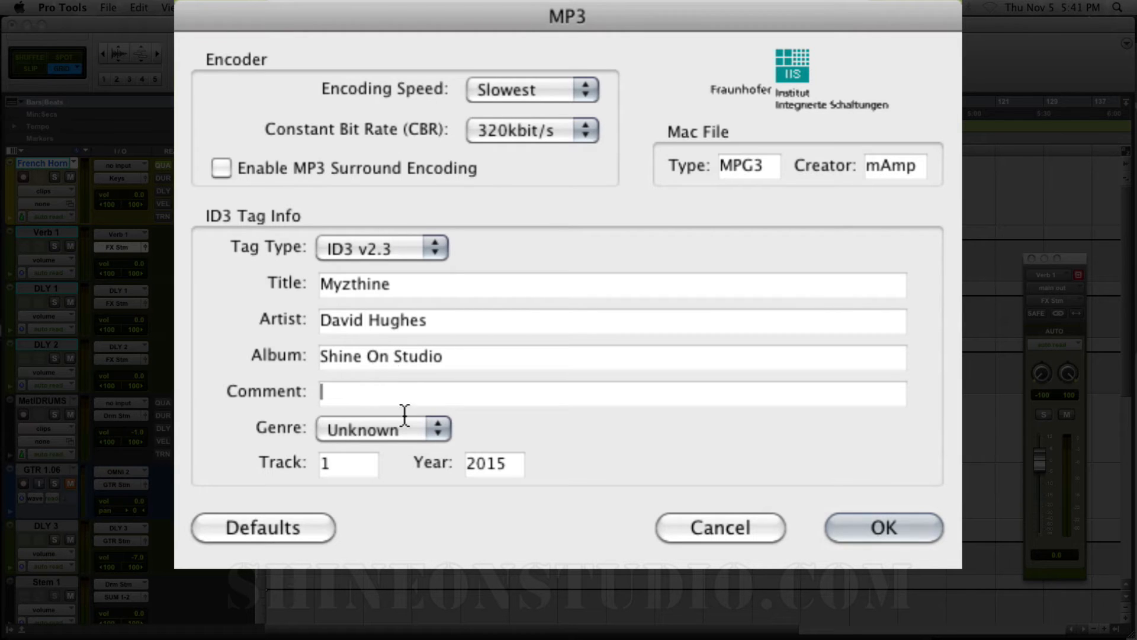
Step: Set genre to Instrument, keep Slowest encoding speed and 320 kbit/s bit rate
{"action": "left_click", "coordinate": [382, 428]}
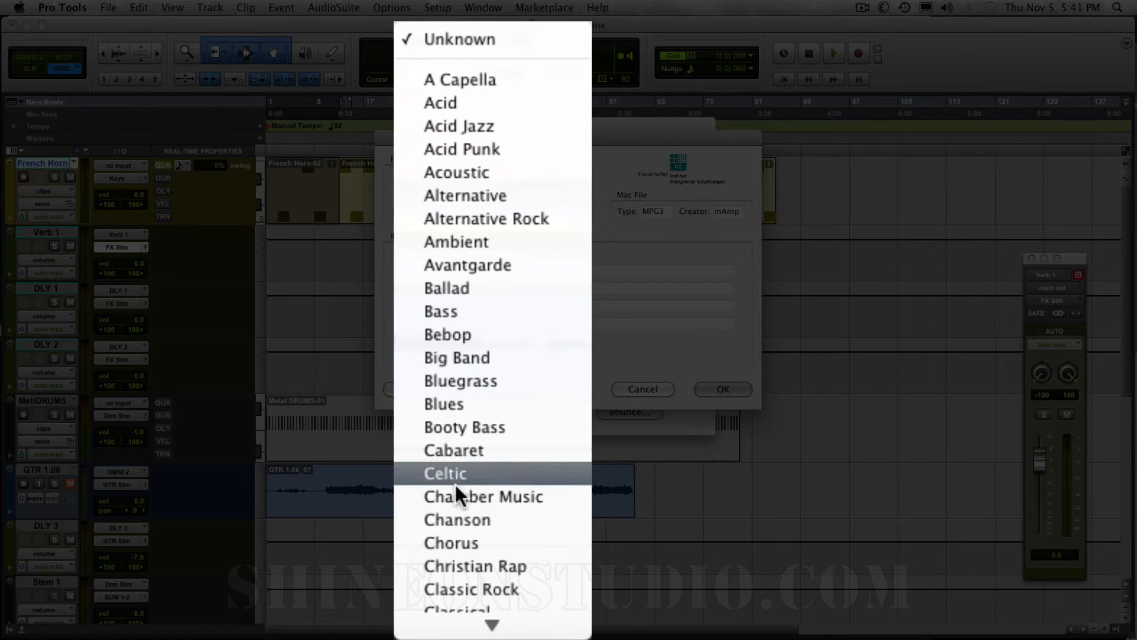
{"action": "scroll", "scroll_direction": "down", "scroll_amount": 3}
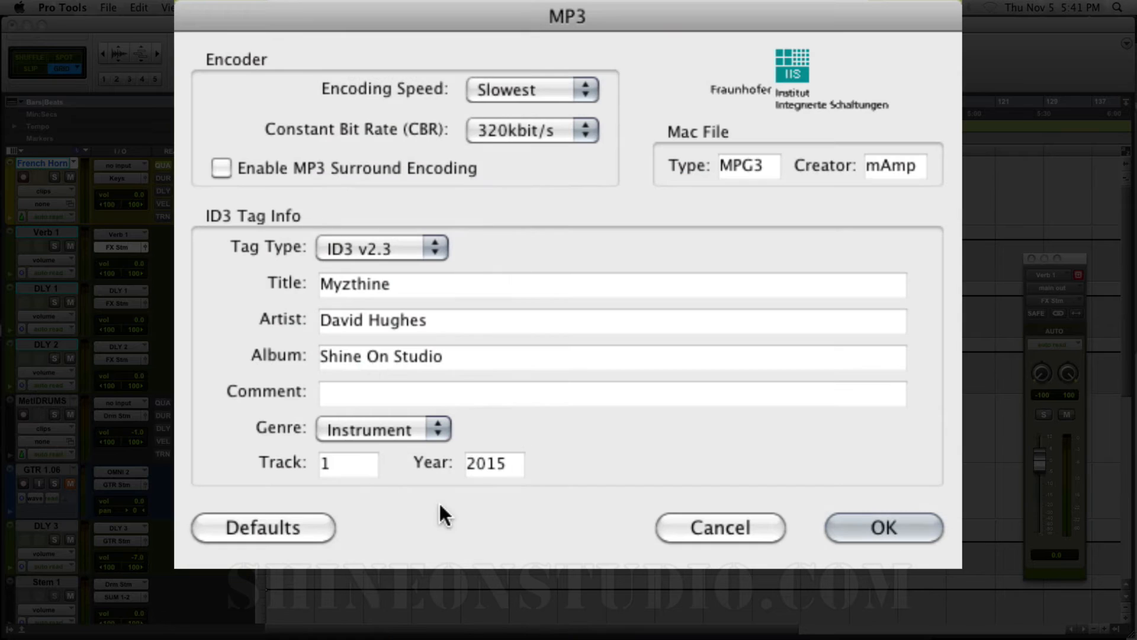
{"action": "mouse_move", "coordinate": [334, 476]}
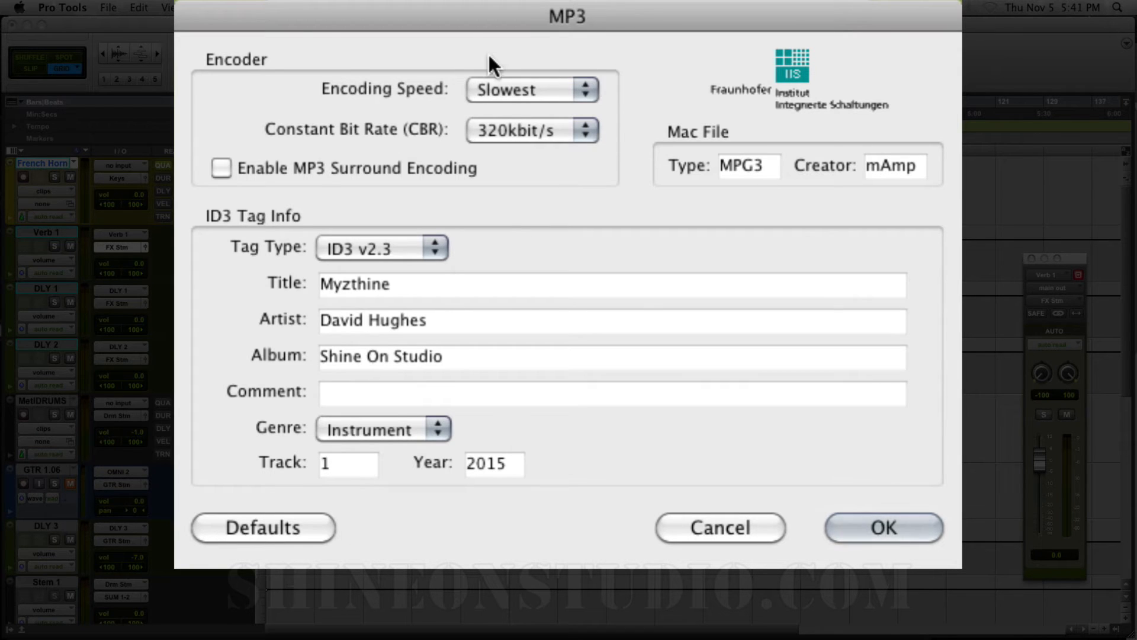
{"action": "mouse_move", "coordinate": [586, 94]}
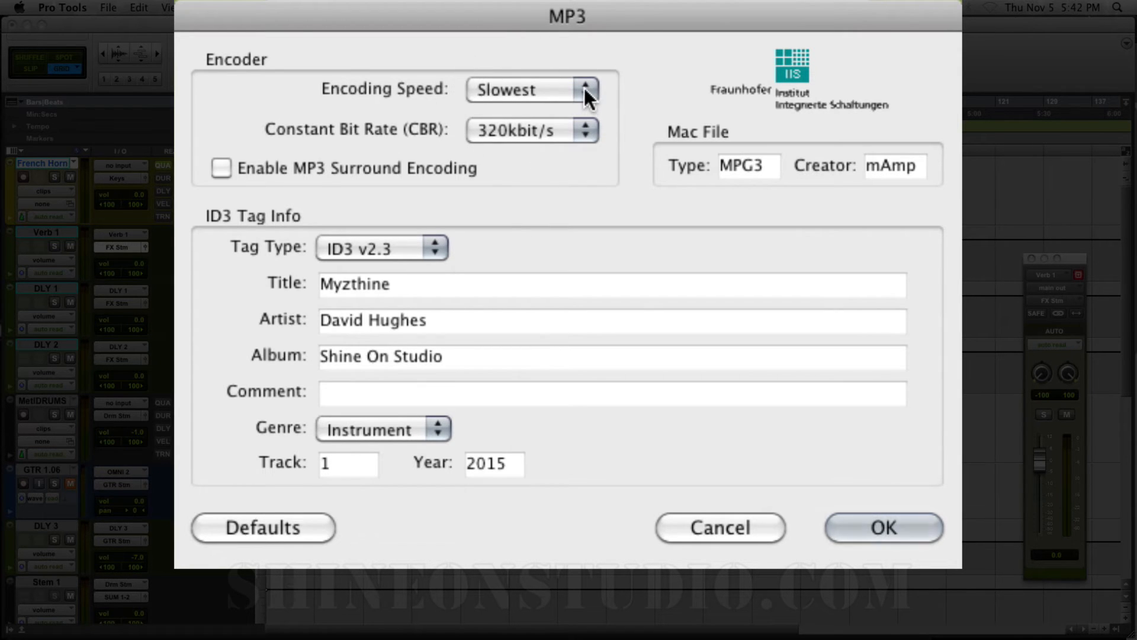
{"action": "left_click", "coordinate": [584, 88]}
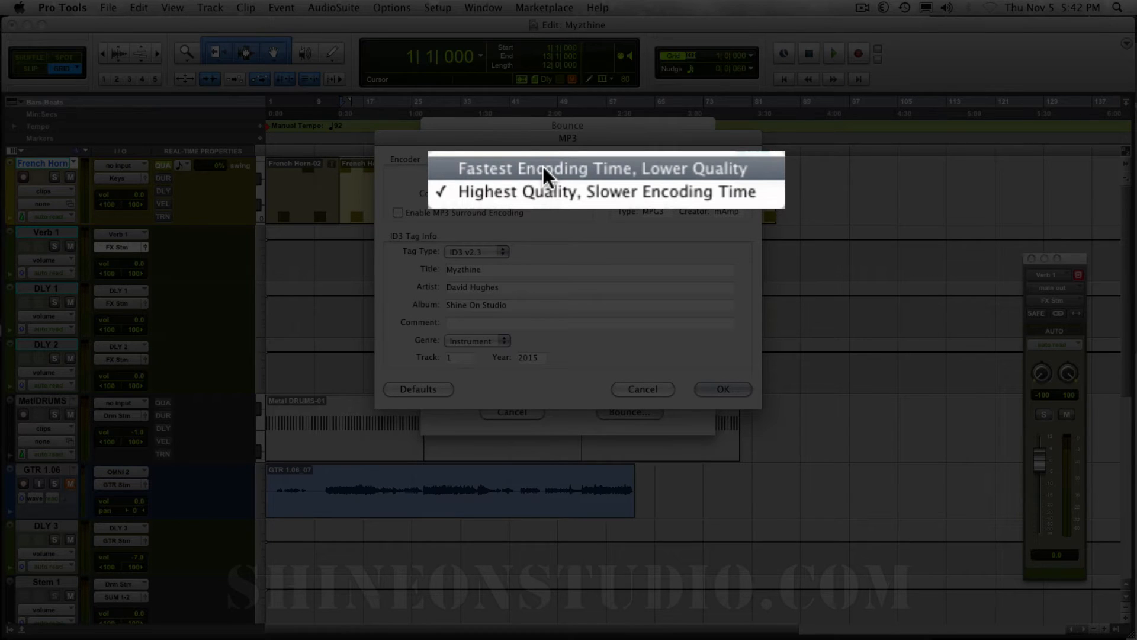
{"action": "mouse_move", "coordinate": [591, 201]}
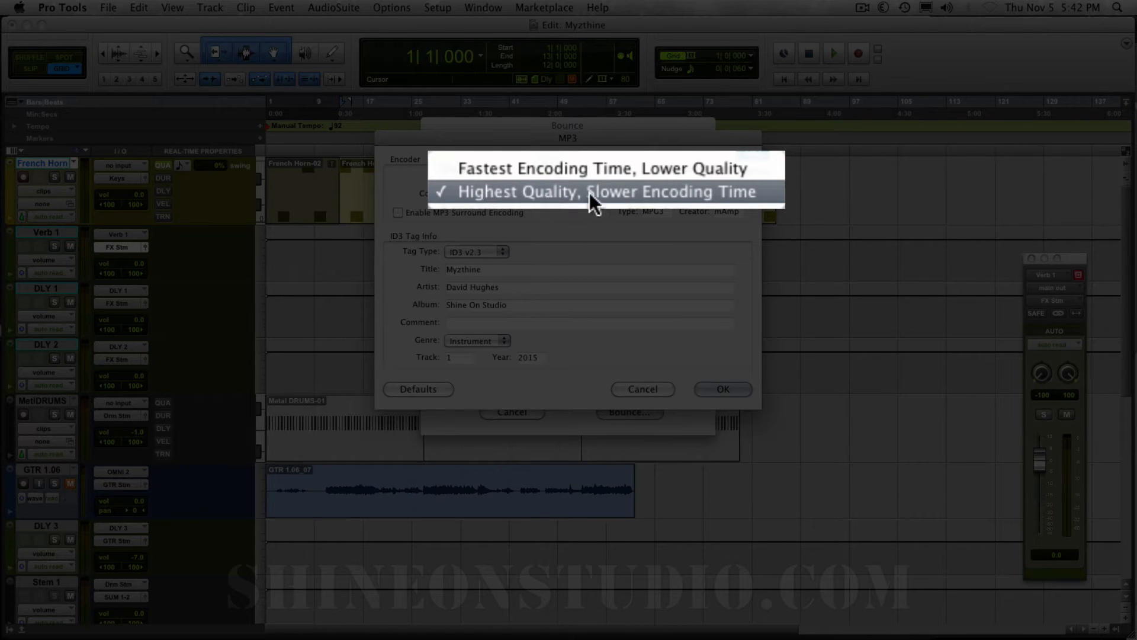
{"action": "left_click", "coordinate": [609, 192]}
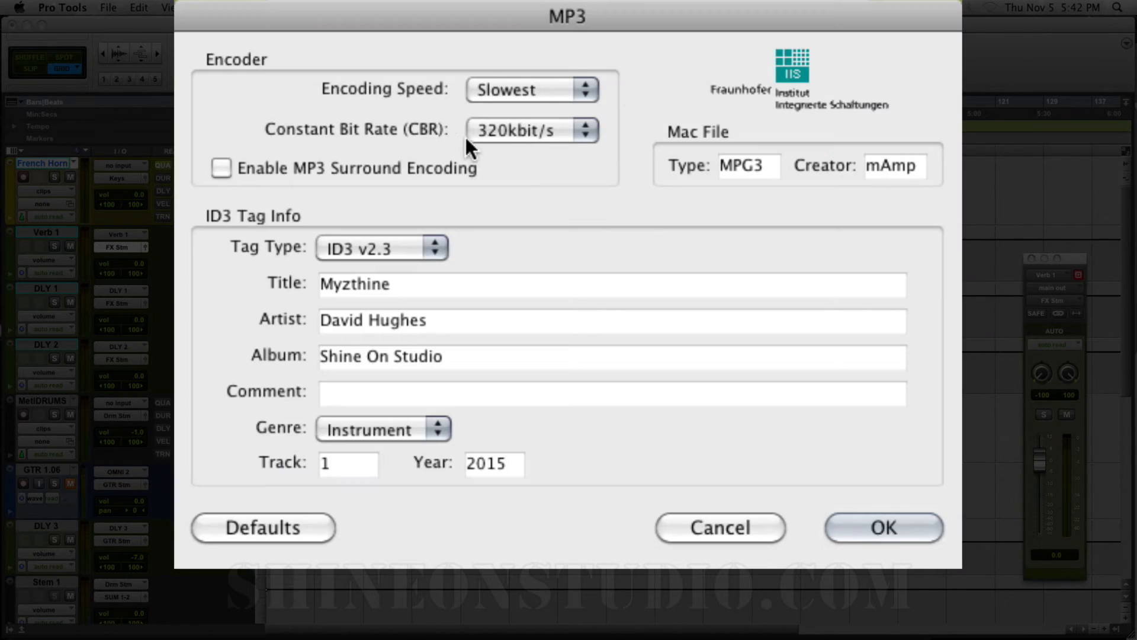
{"action": "left_click", "coordinate": [532, 129]}
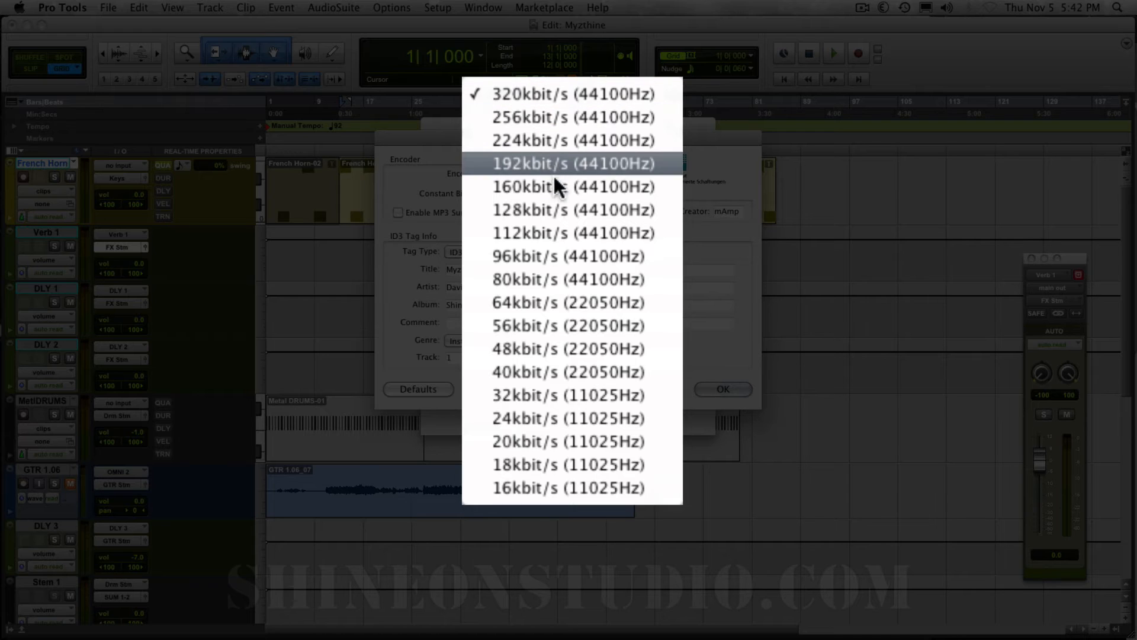
{"action": "mouse_move", "coordinate": [558, 210]}
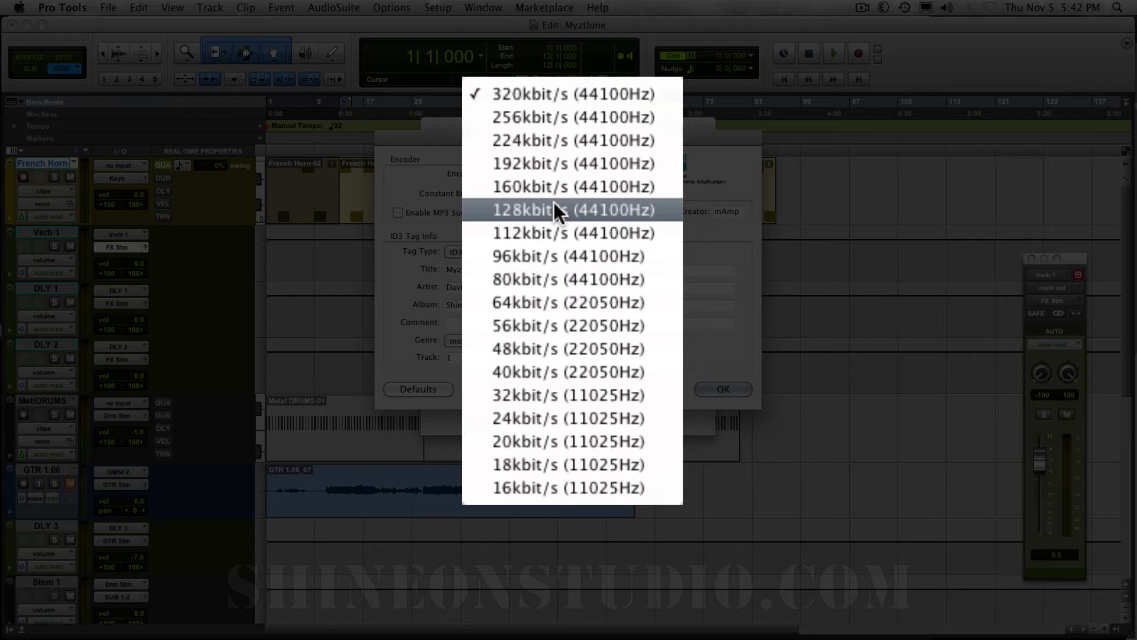
{"action": "mouse_move", "coordinate": [558, 165]}
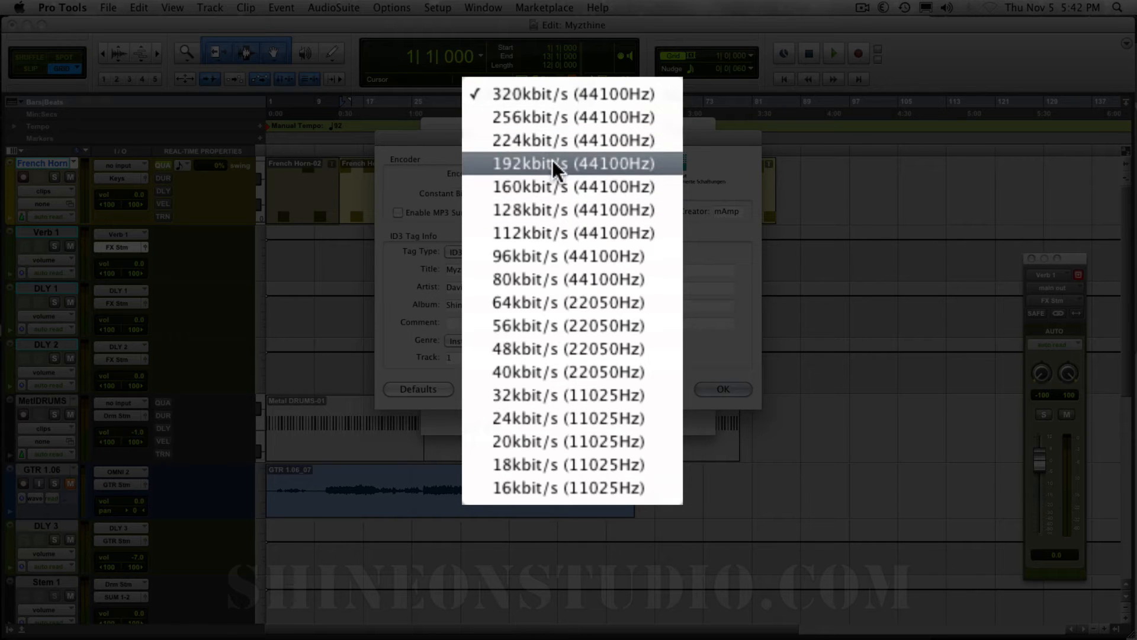
{"action": "mouse_move", "coordinate": [555, 193]}
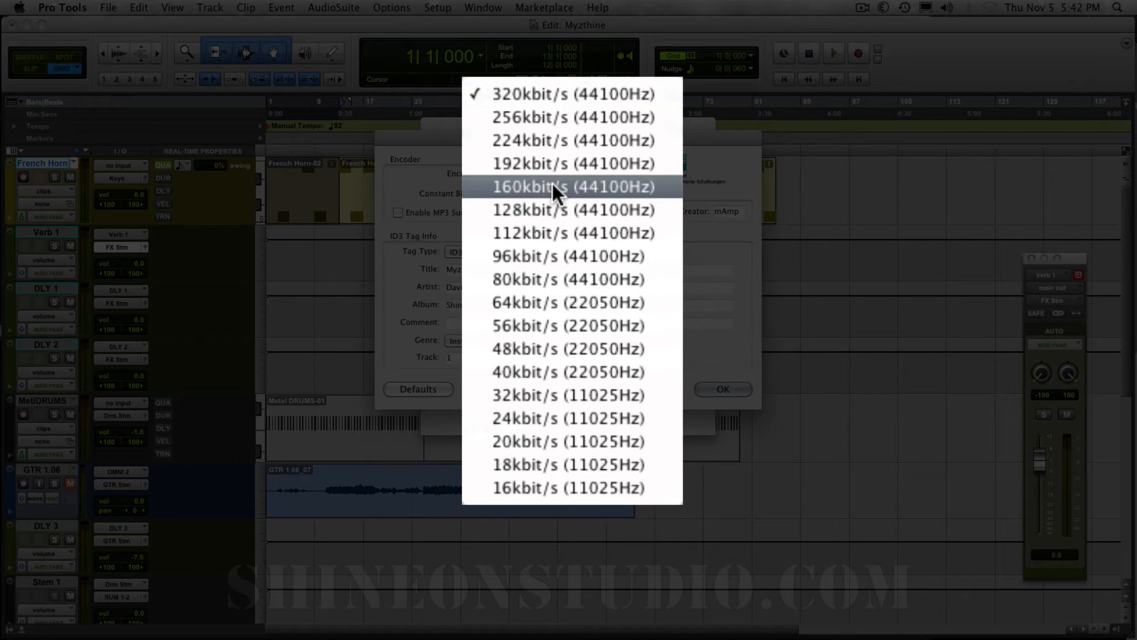
{"action": "mouse_move", "coordinate": [562, 117]}
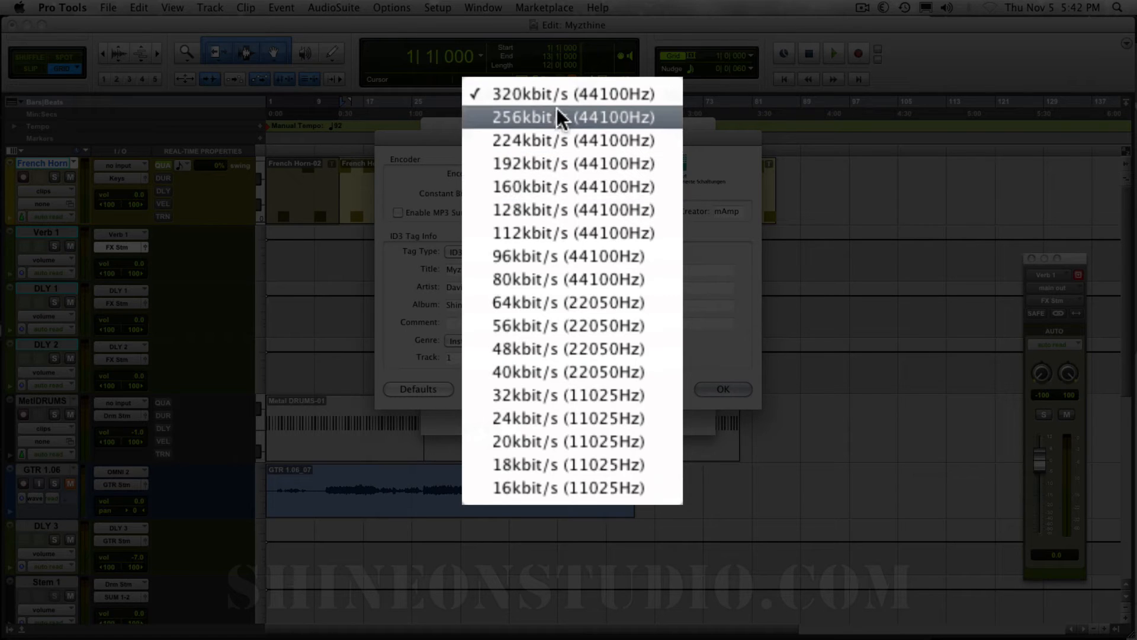
{"action": "mouse_move", "coordinate": [558, 98]}
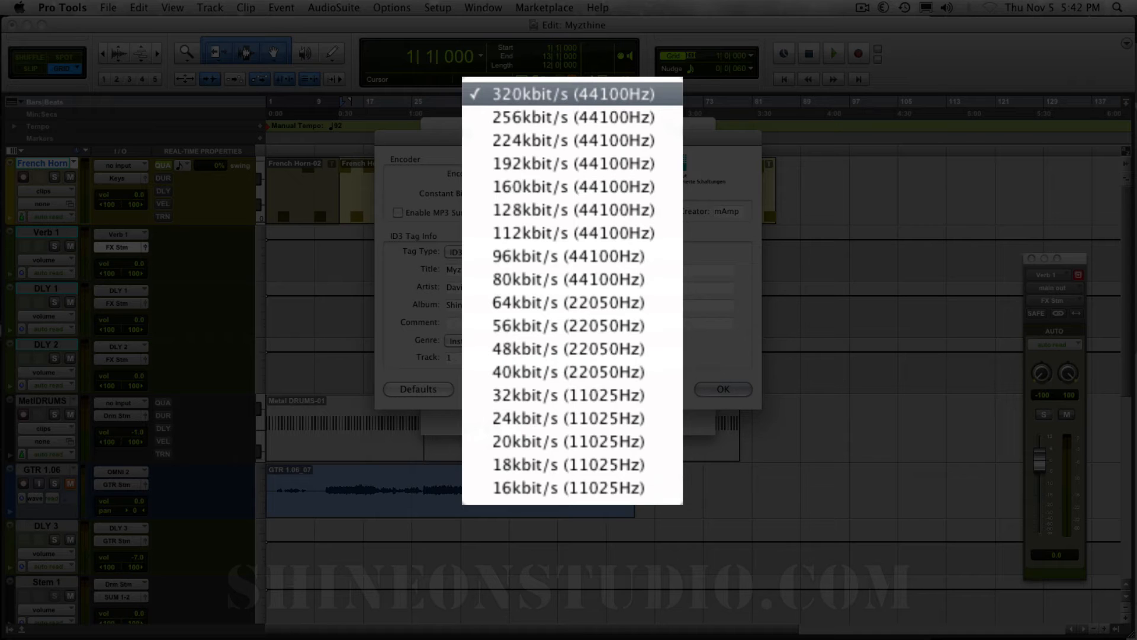
{"action": "left_click", "coordinate": [559, 93]}
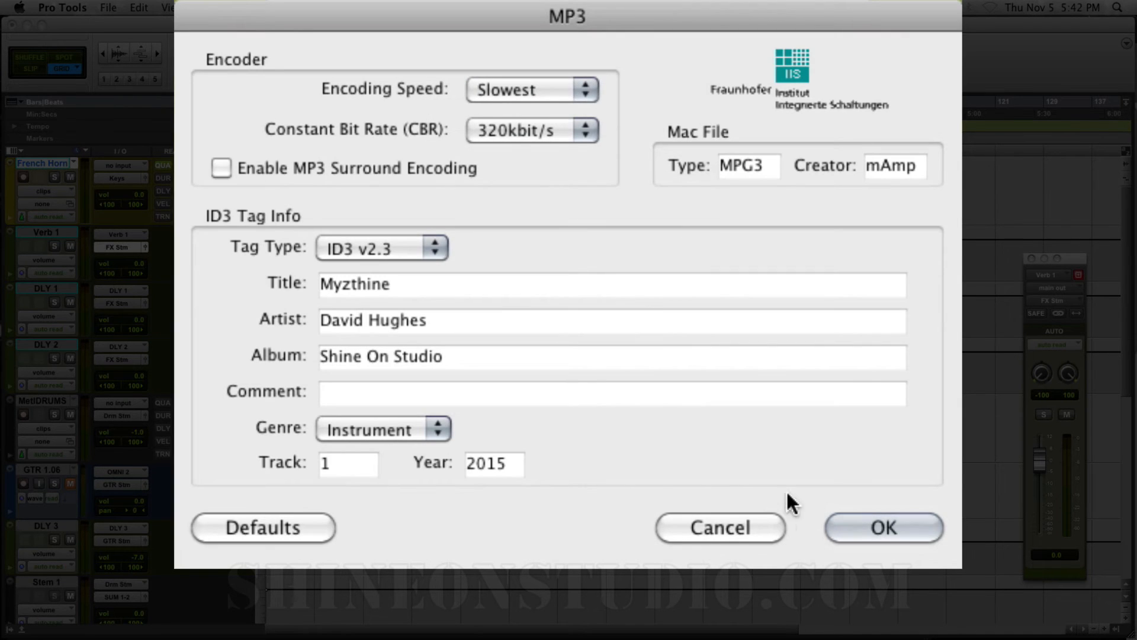
Step: Create an _MP3 folder inside Myzthine and save the bounce there as Myzthine_DLHmix1
{"action": "left_click", "coordinate": [884, 527]}
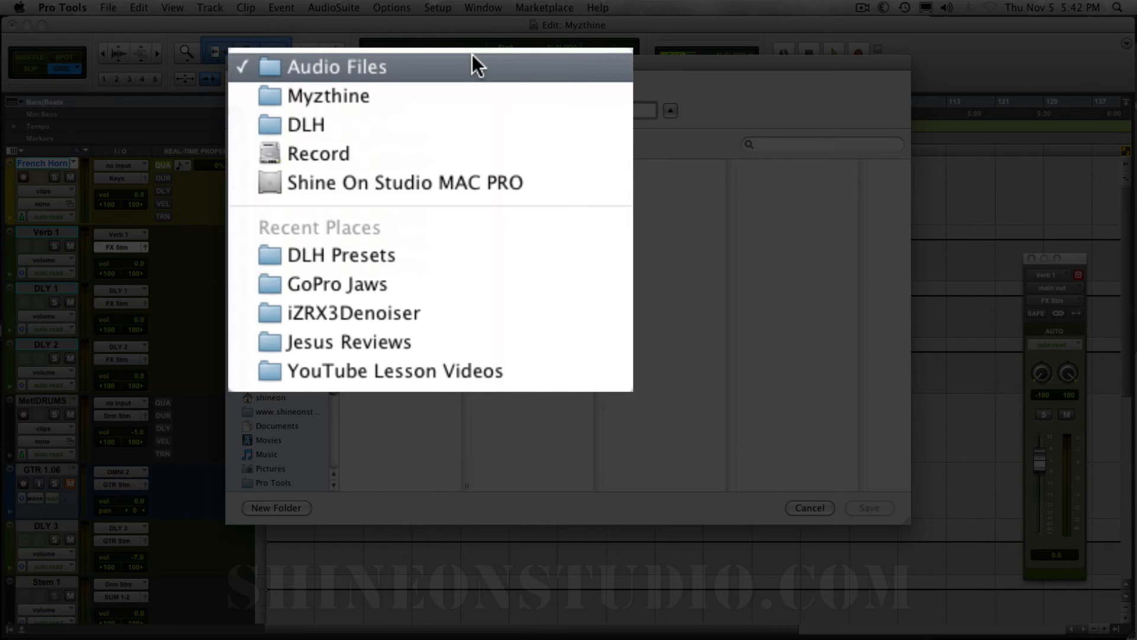
{"action": "mouse_move", "coordinate": [356, 107]}
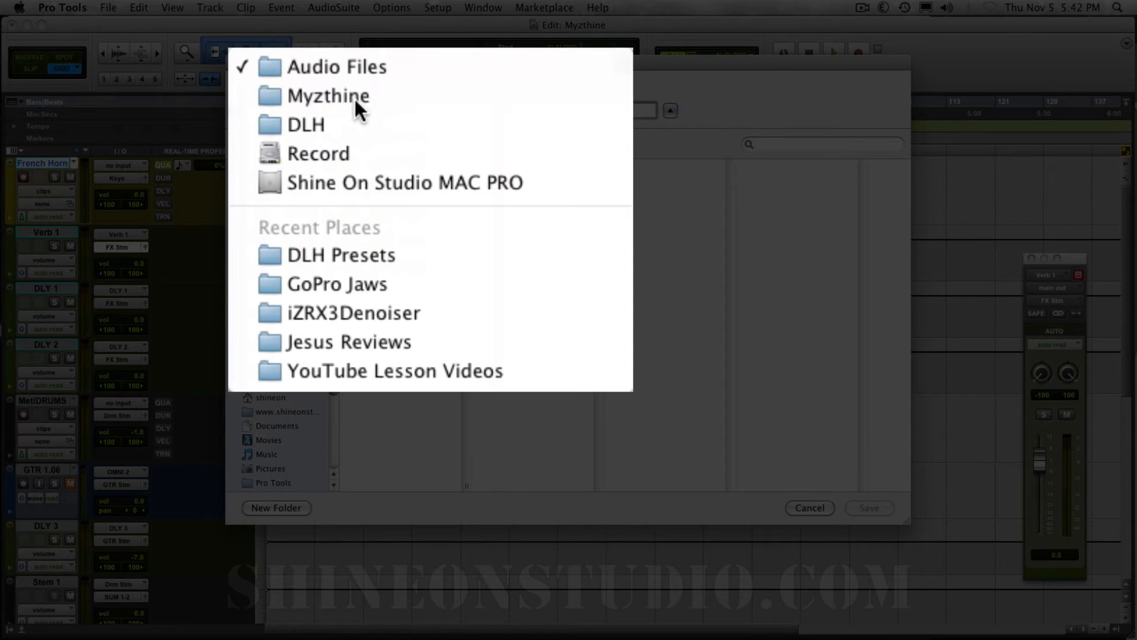
{"action": "left_click", "coordinate": [329, 96]}
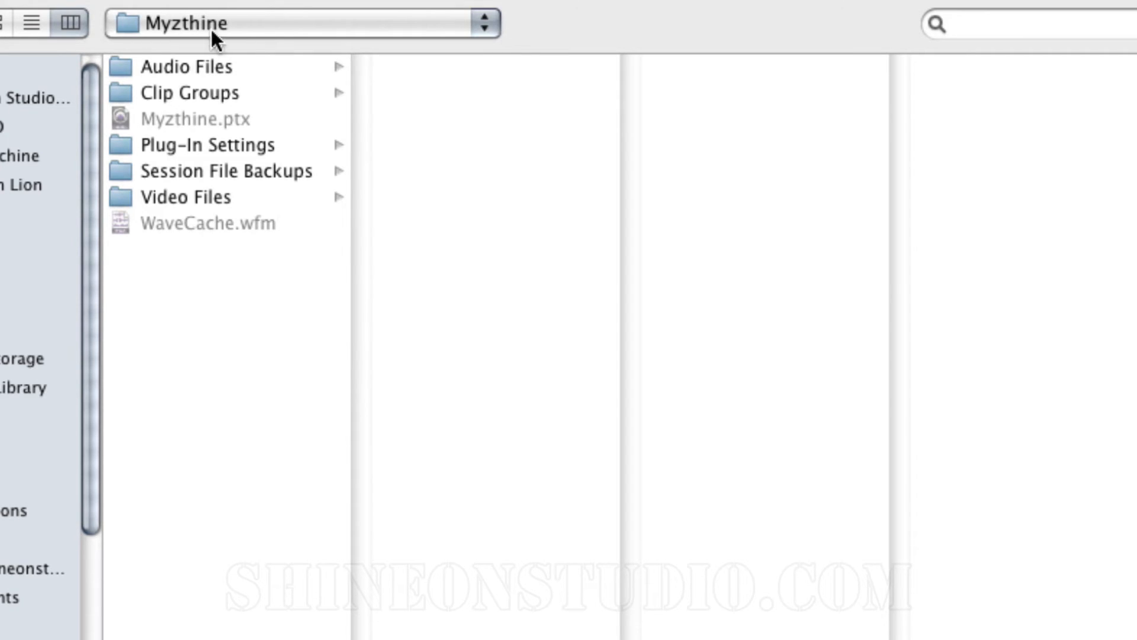
{"action": "mouse_move", "coordinate": [205, 254]}
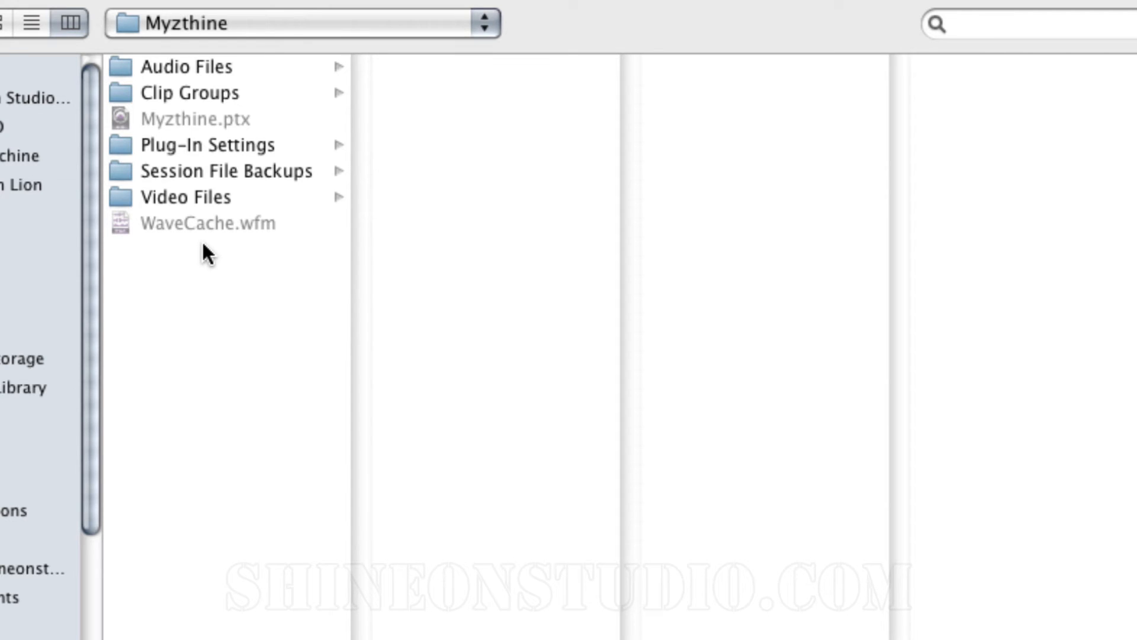
{"action": "left_click", "coordinate": [276, 507]}
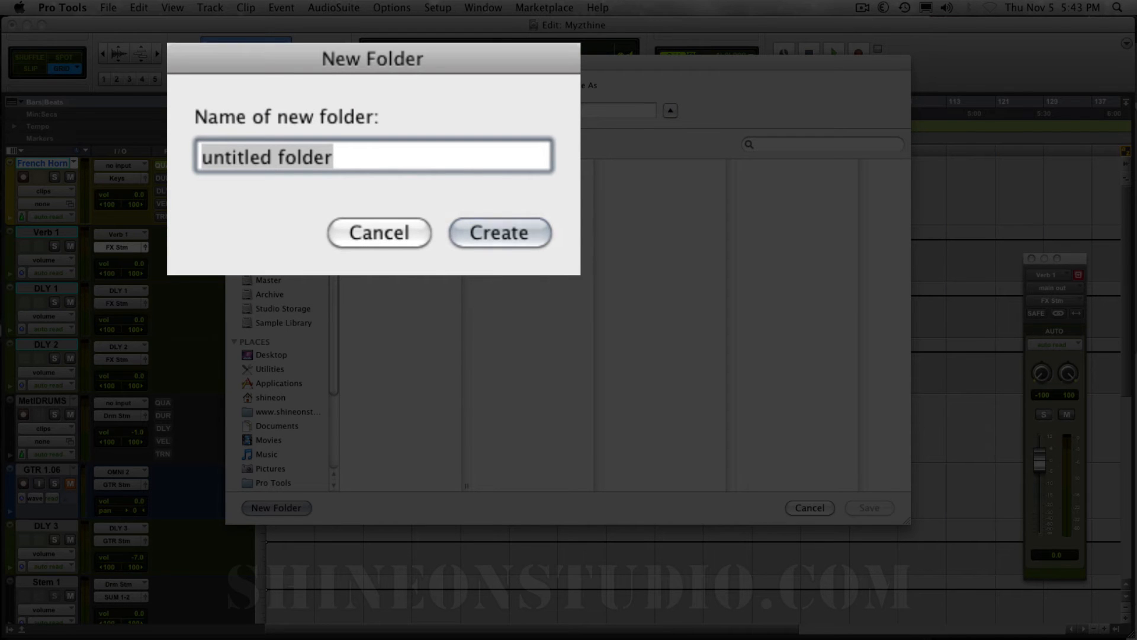
{"action": "type", "text": "_MP"}
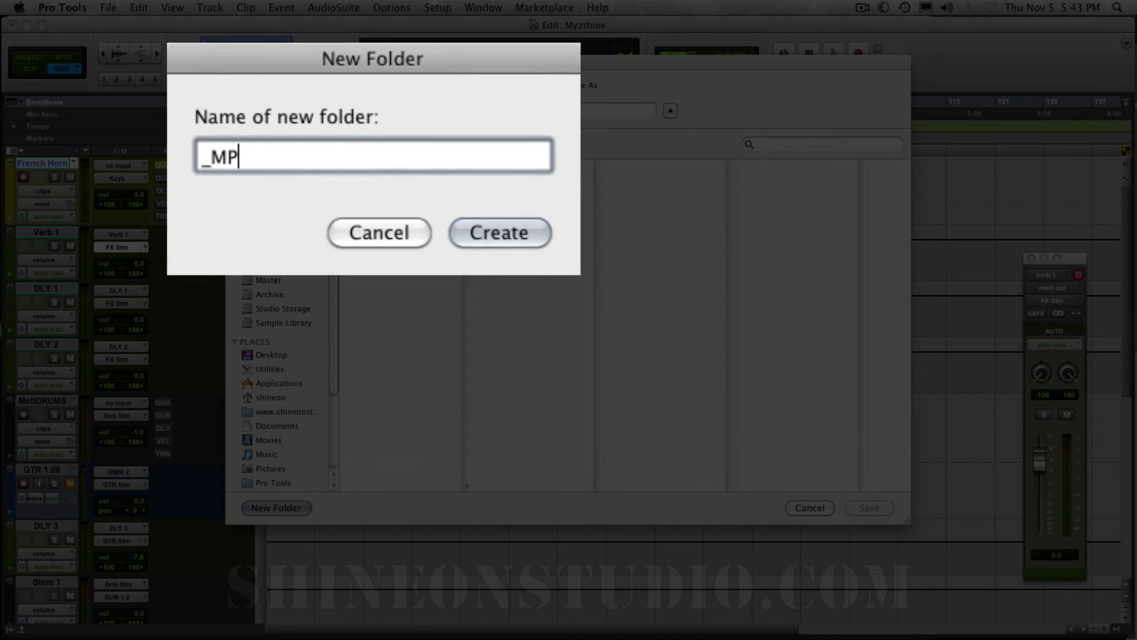
{"action": "left_click", "coordinate": [499, 232]}
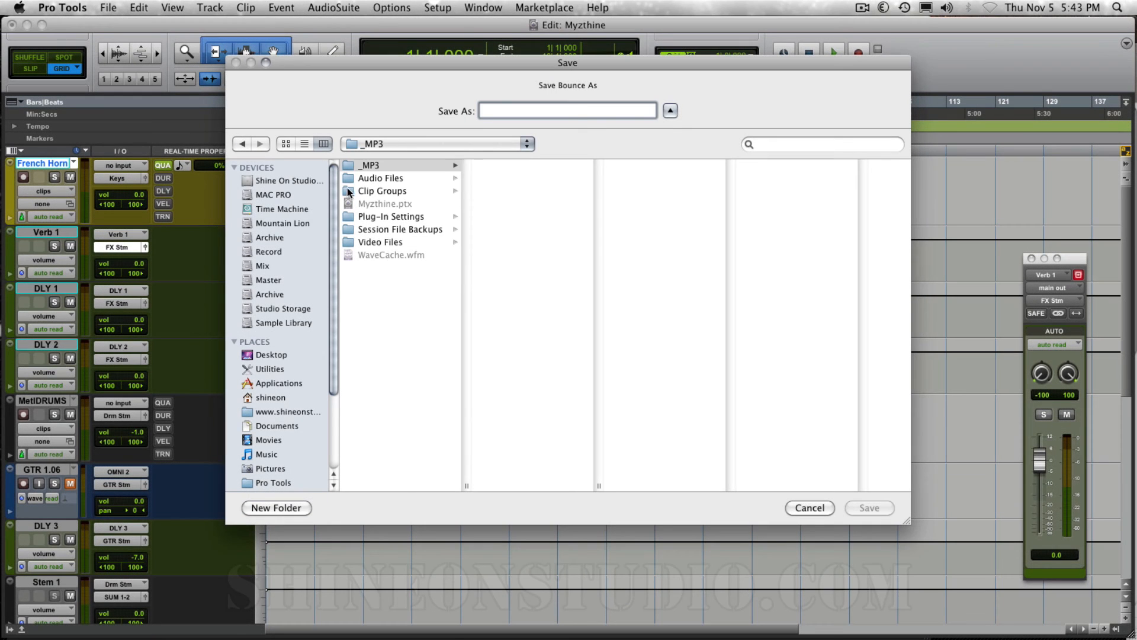
{"action": "mouse_move", "coordinate": [370, 242]}
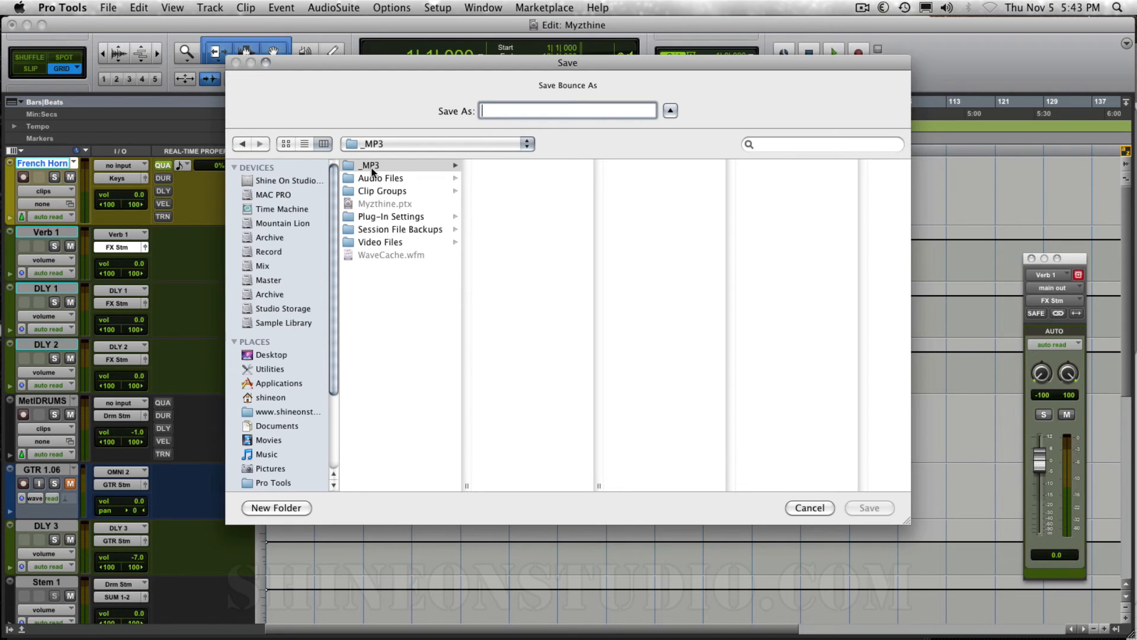
{"action": "mouse_move", "coordinate": [378, 179]}
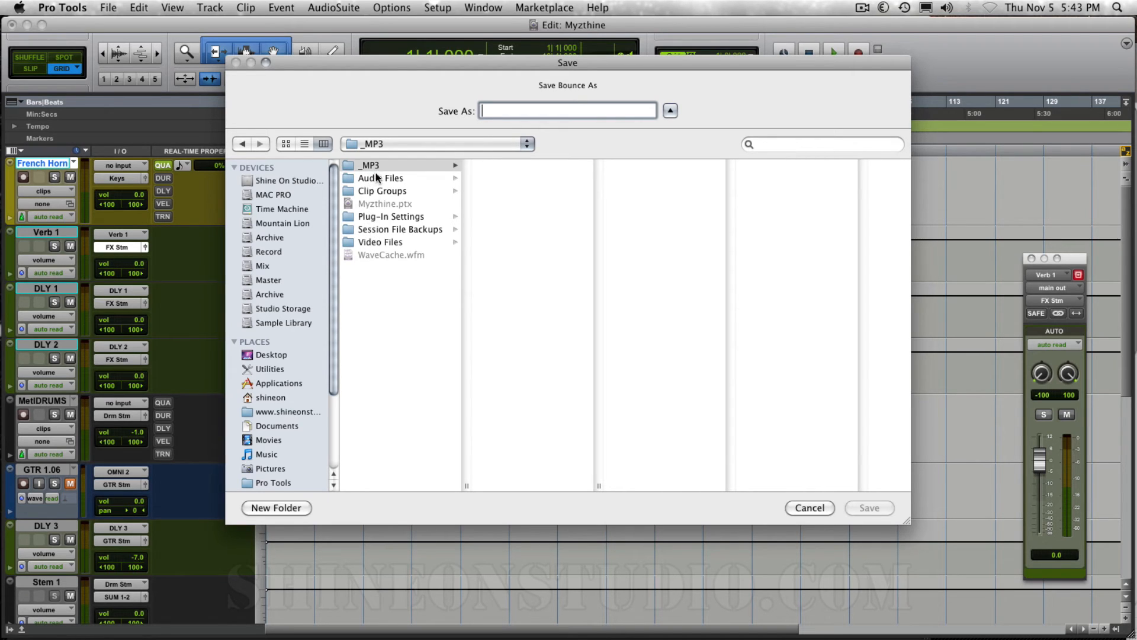
{"action": "mouse_move", "coordinate": [419, 171]}
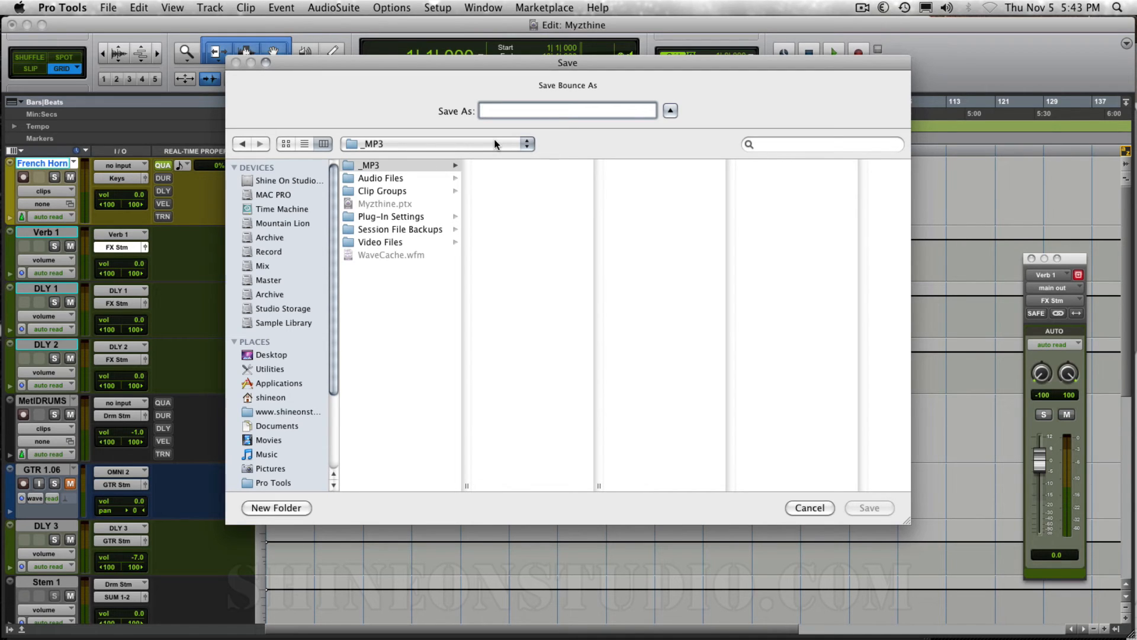
{"action": "type", "text": "Myzthine_DLHmix1"}
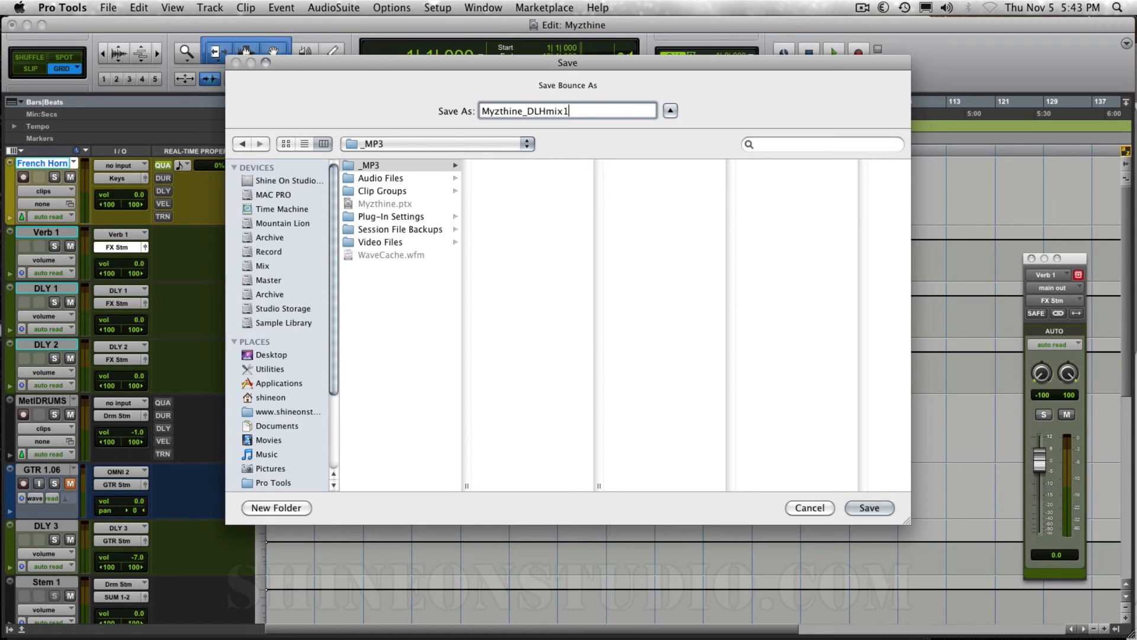
{"action": "left_click", "coordinate": [869, 508]}
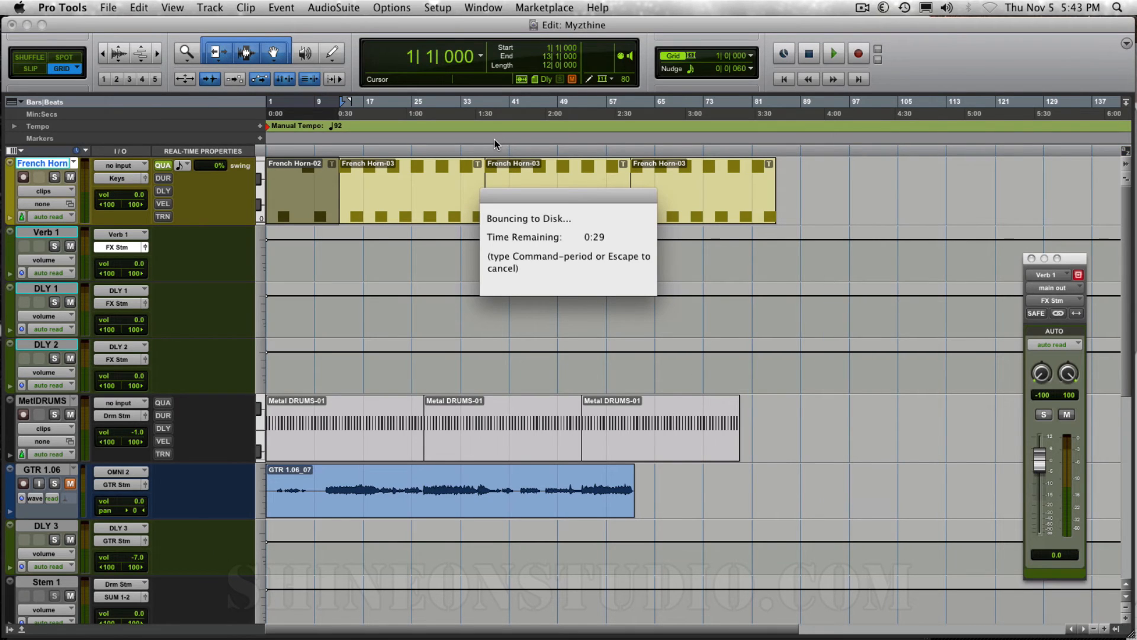
{"action": "mouse_move", "coordinate": [598, 258]}
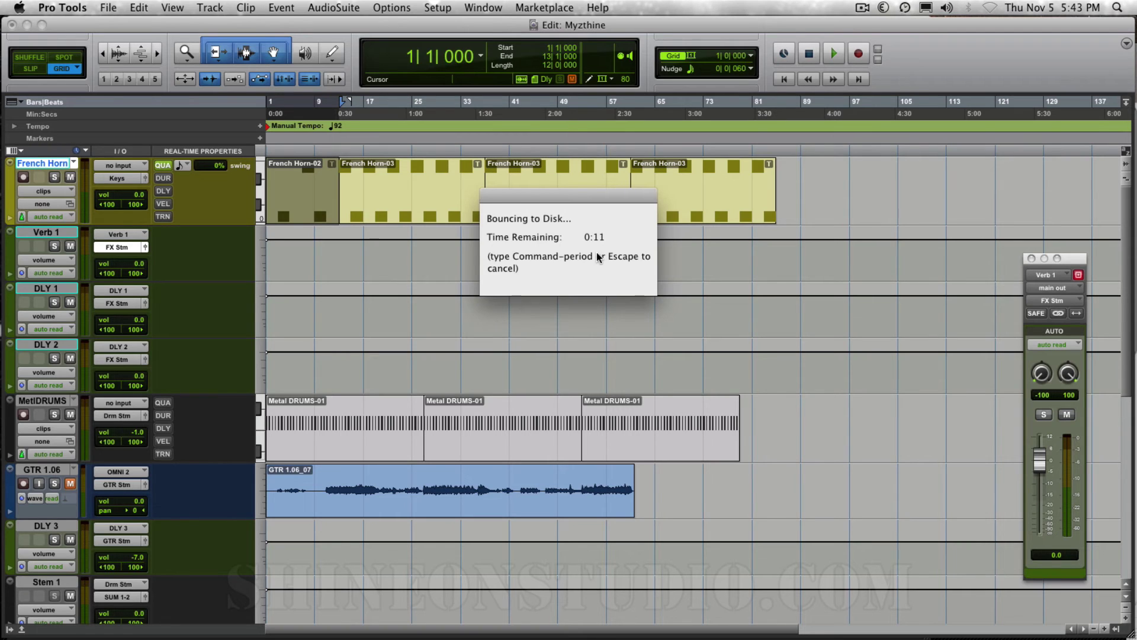
{"action": "mouse_move", "coordinate": [574, 202]}
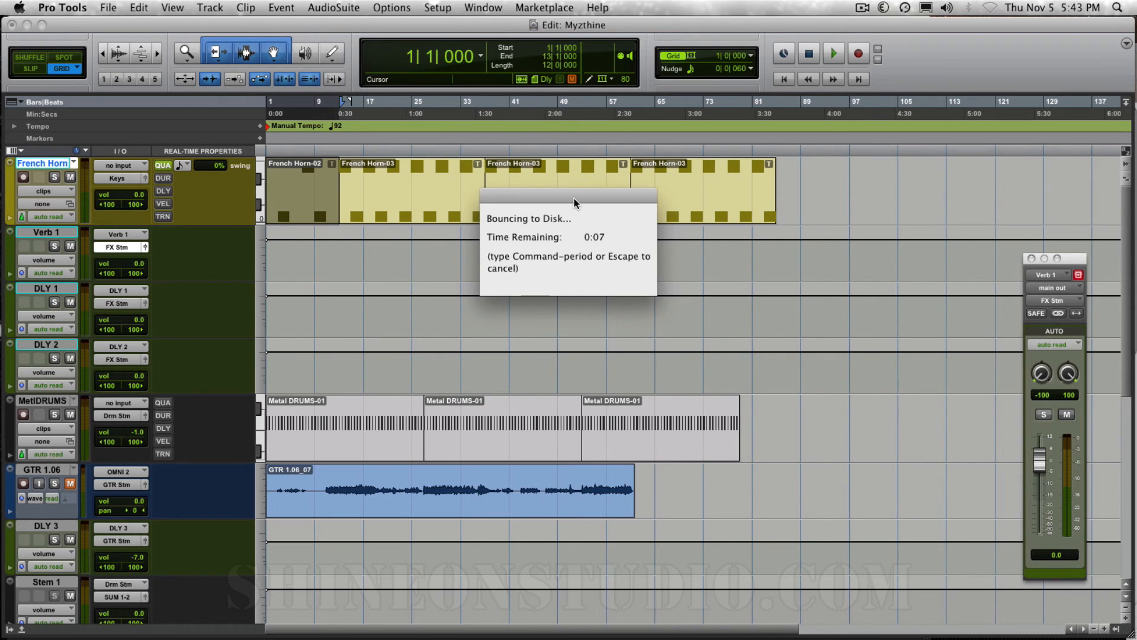
{"action": "mouse_move", "coordinate": [588, 248]}
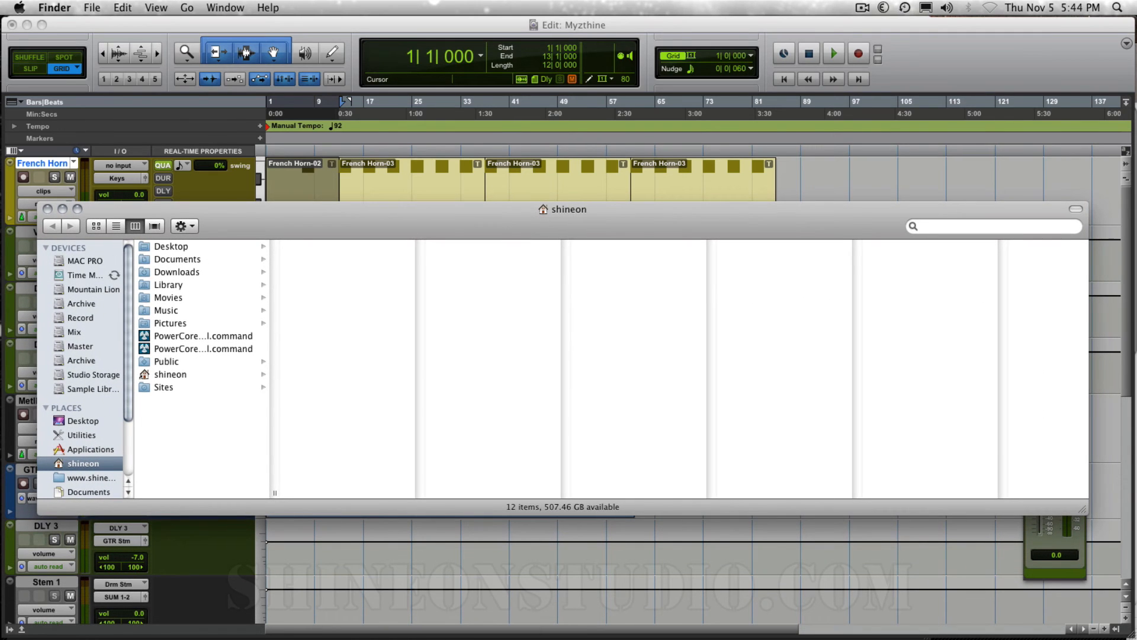
Step: Browse Record > DLH > Myzthine > _MP3 and select Myzthine_DLHmix1.mp3 to view its info
{"action": "left_click", "coordinate": [81, 317]}
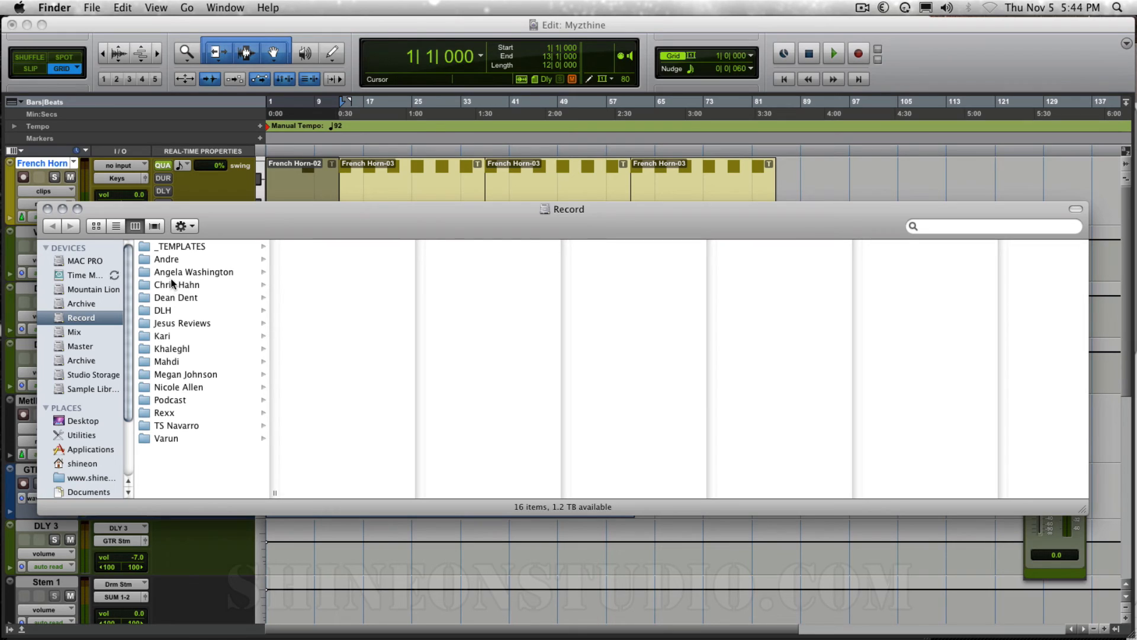
{"action": "mouse_move", "coordinate": [173, 309]}
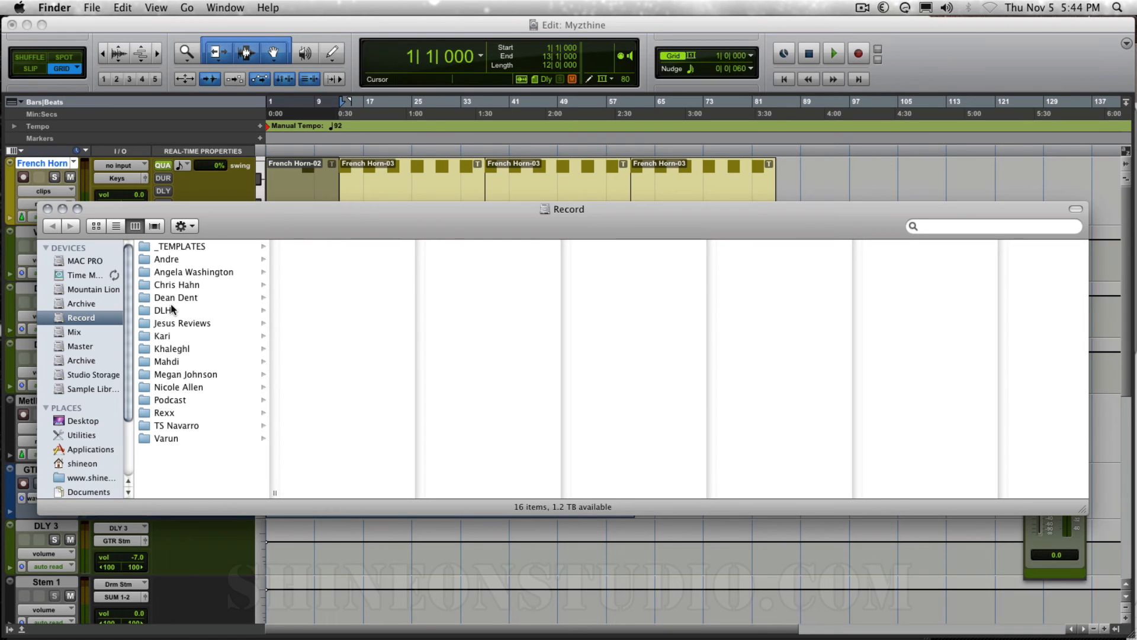
{"action": "left_click", "coordinate": [163, 309]}
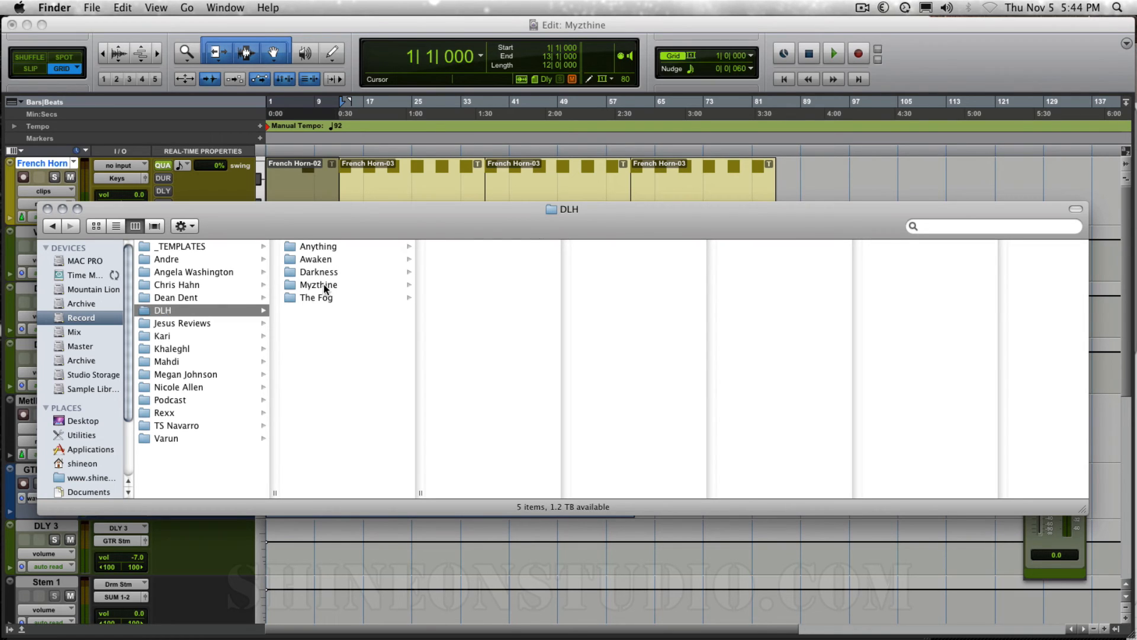
{"action": "left_click", "coordinate": [318, 284]}
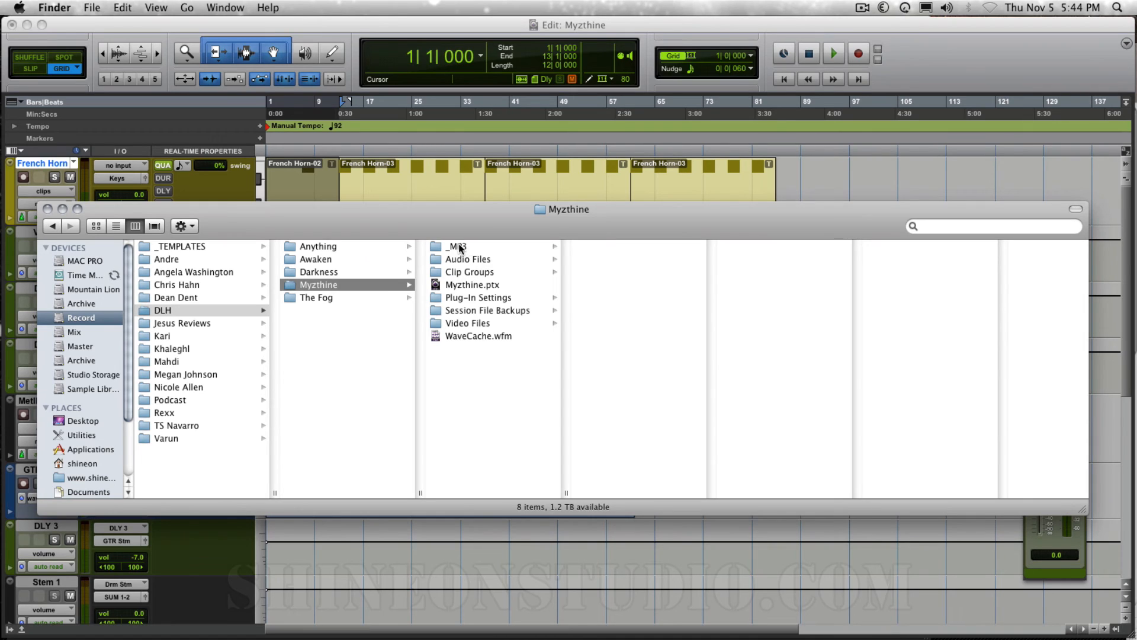
{"action": "left_click", "coordinate": [457, 247]}
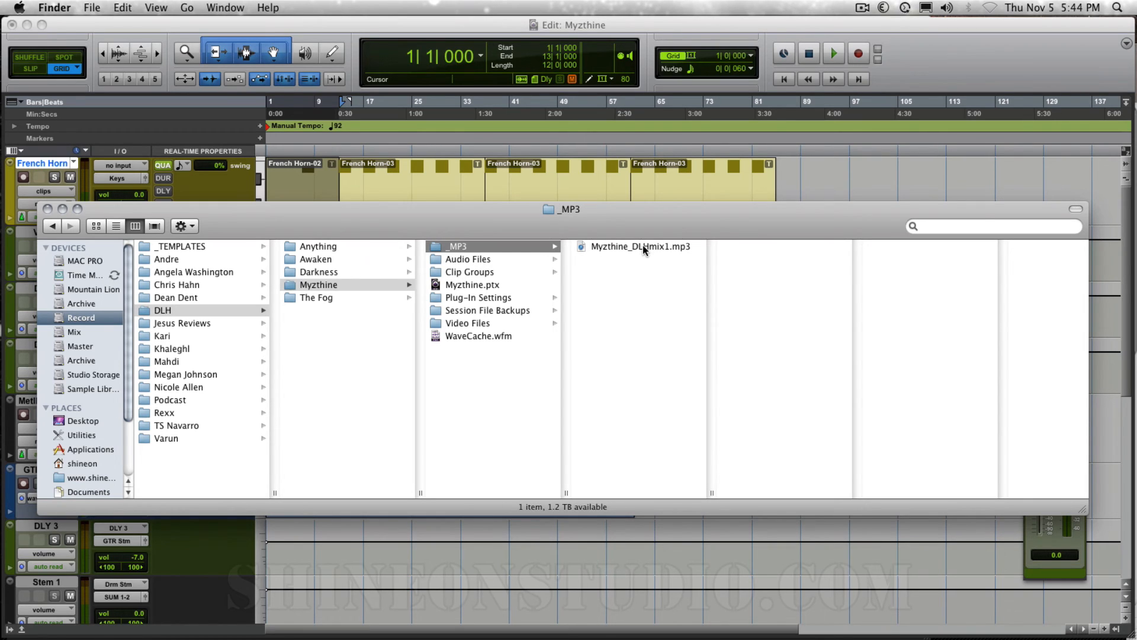
{"action": "left_click", "coordinate": [640, 246]}
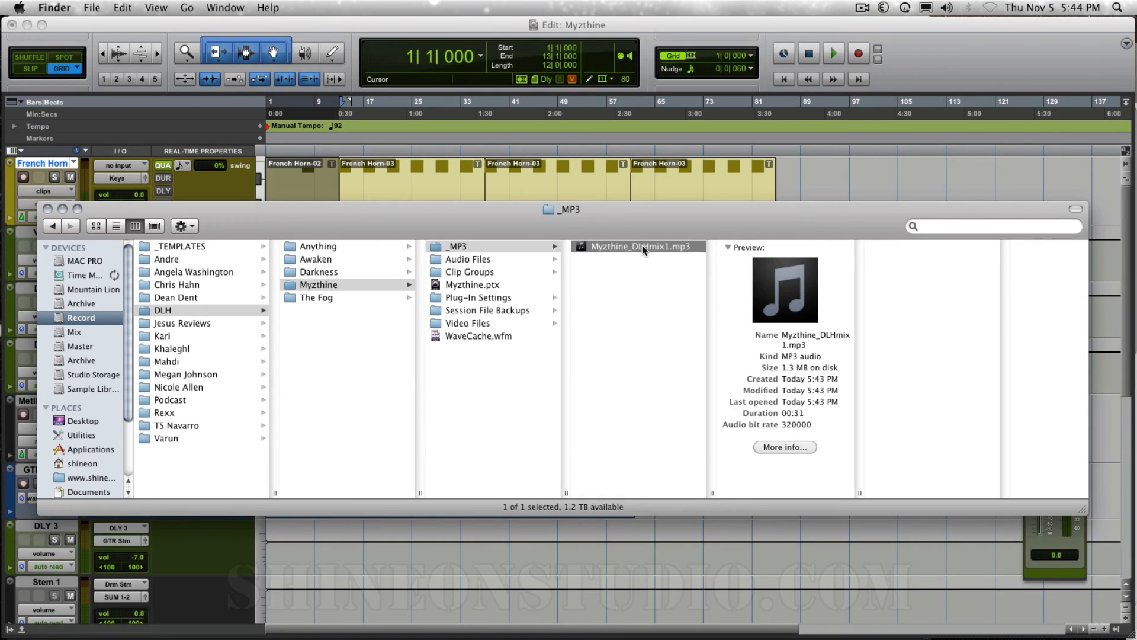
{"action": "left_click", "coordinate": [639, 247]}
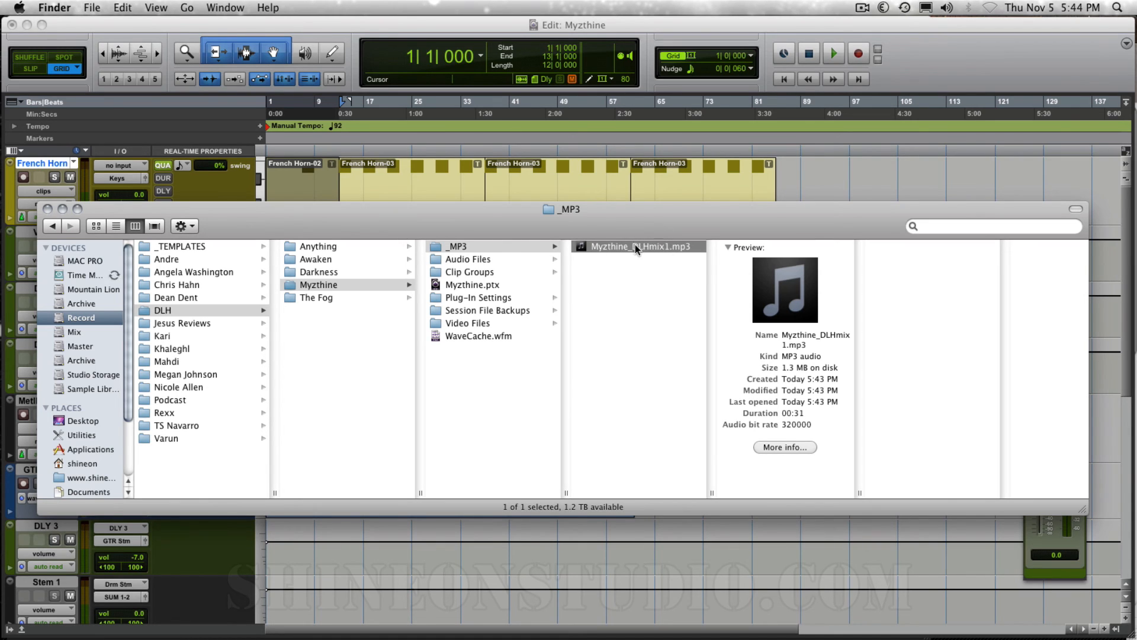
{"action": "mouse_move", "coordinate": [641, 254]}
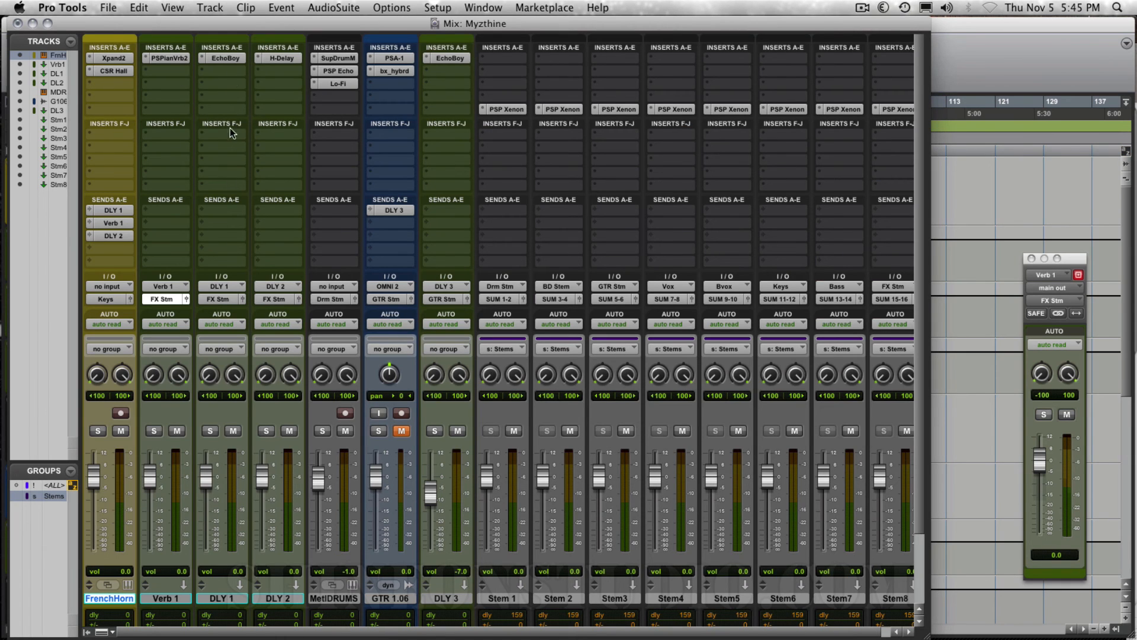
{"action": "mouse_move", "coordinate": [660, 326]}
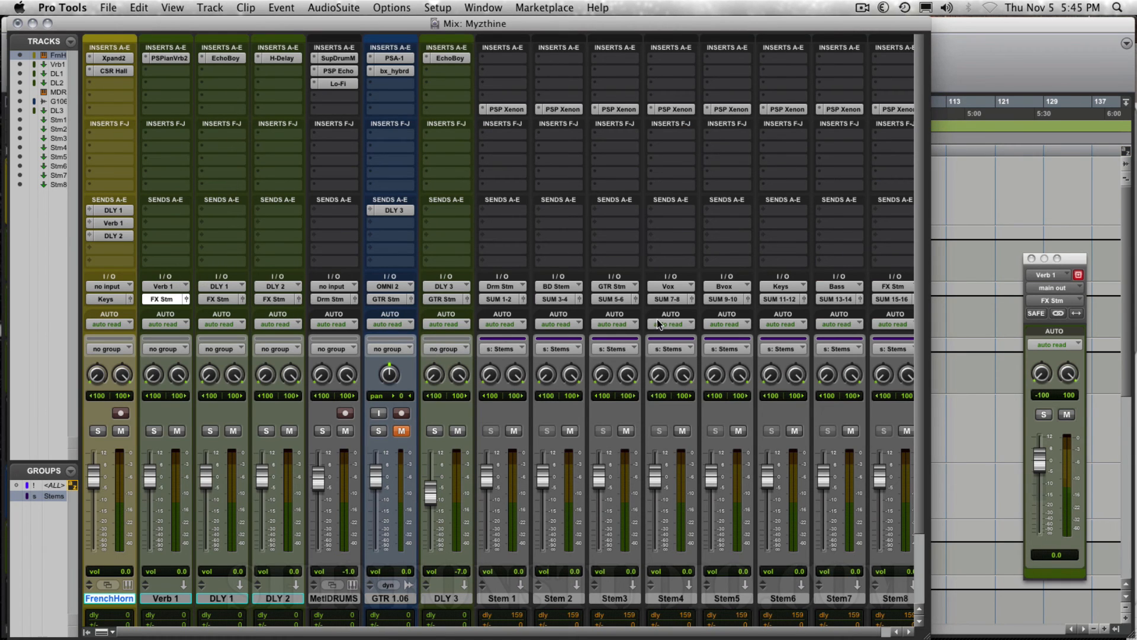